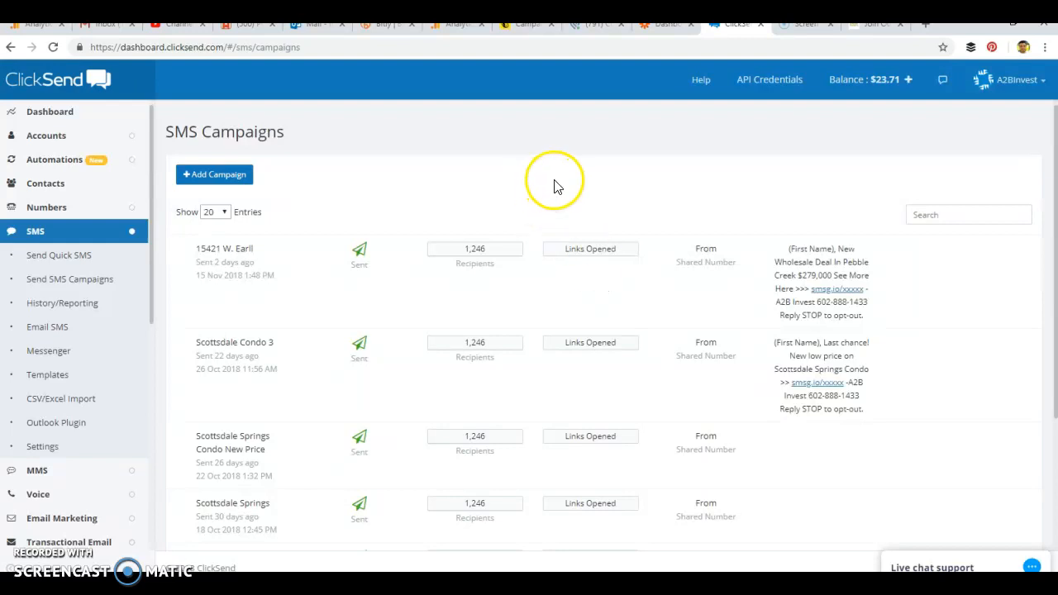
mouse_move(863, 32)
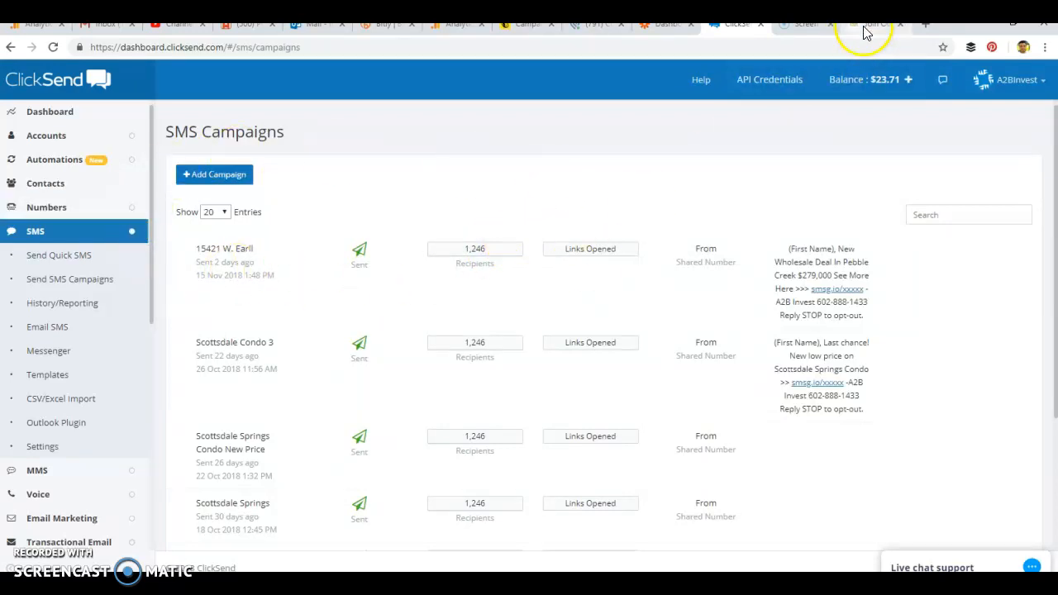
Scroll through the fields of A2B Invest's 'Join Our Buyers List' signup form
left_click(876, 23)
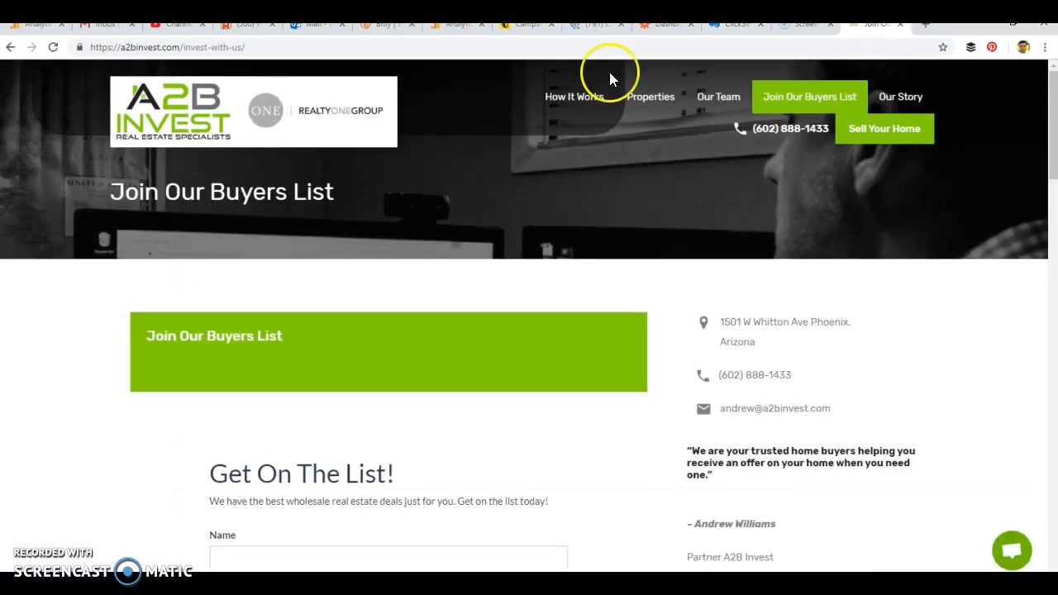
mouse_move(534, 198)
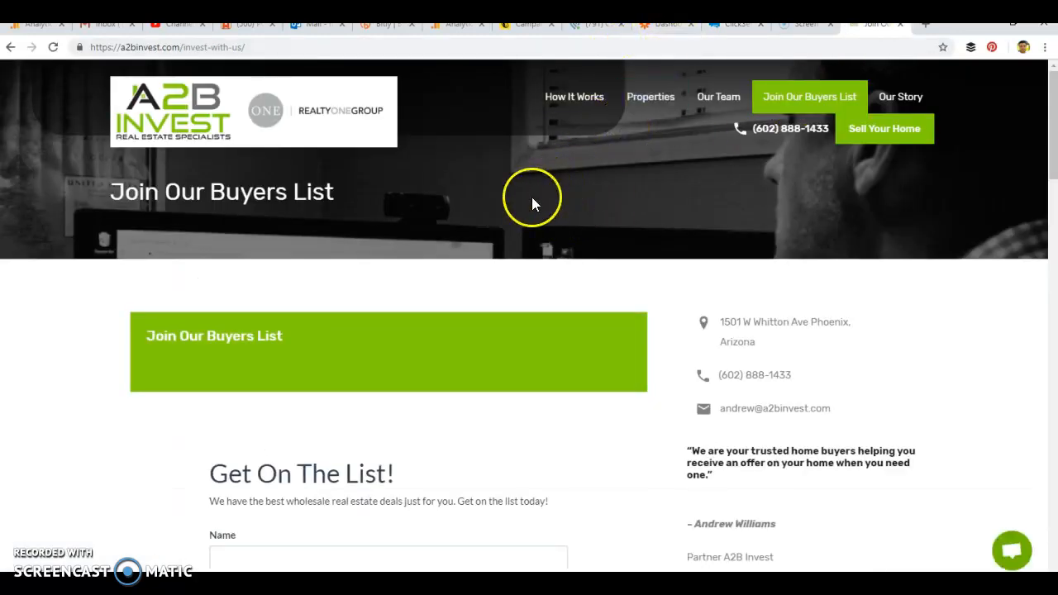
scroll("down", 3)
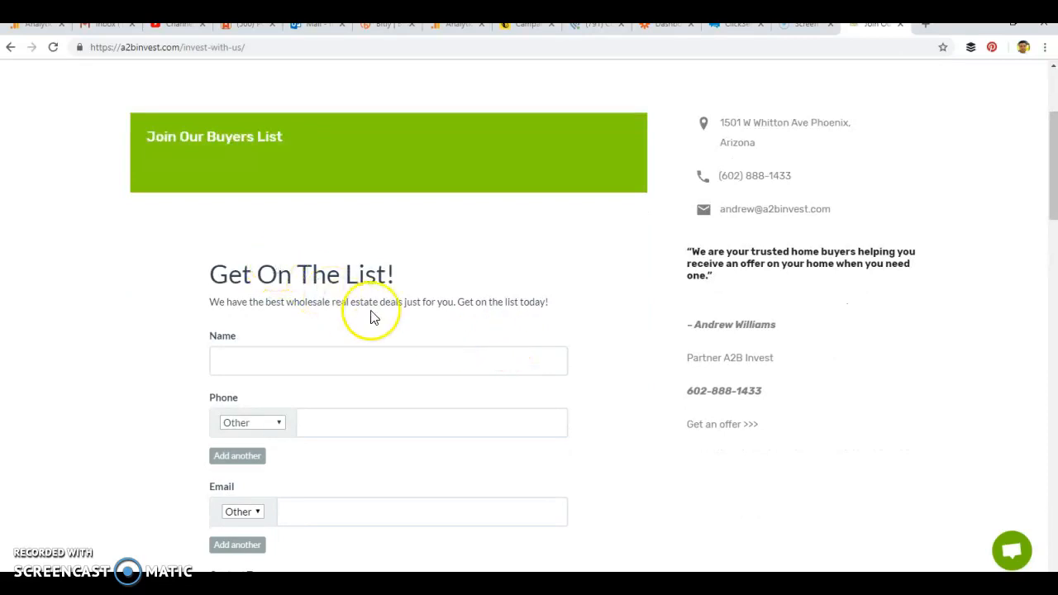
scroll("down", 3)
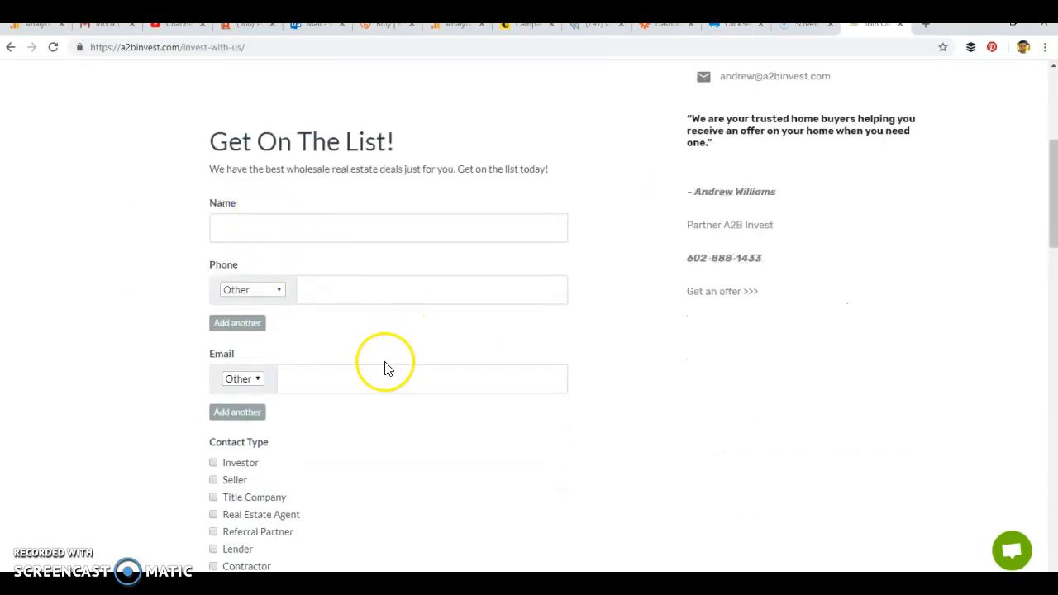
scroll("up", 3)
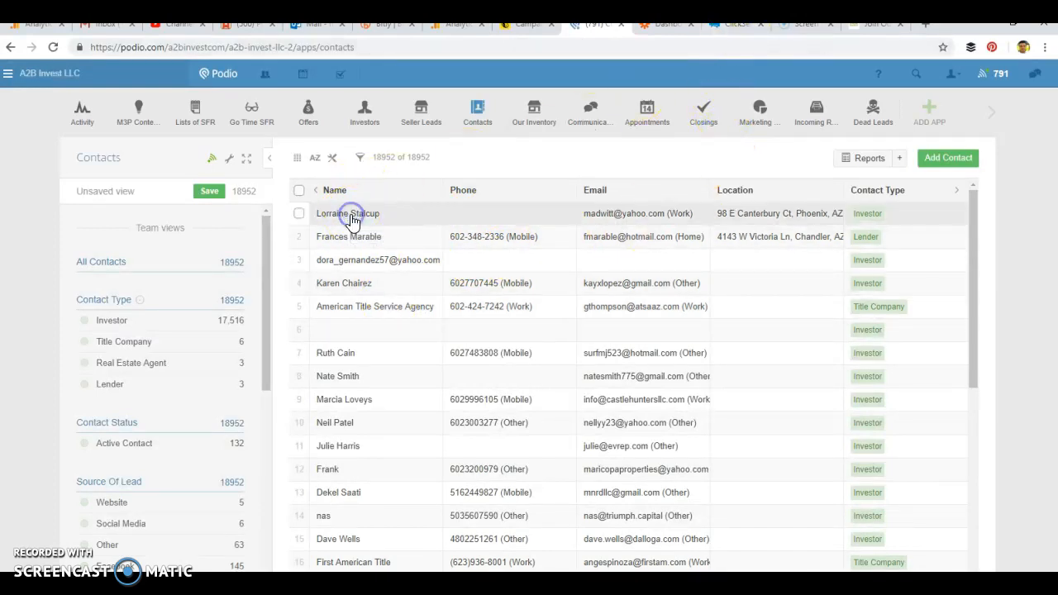
left_click(348, 214)
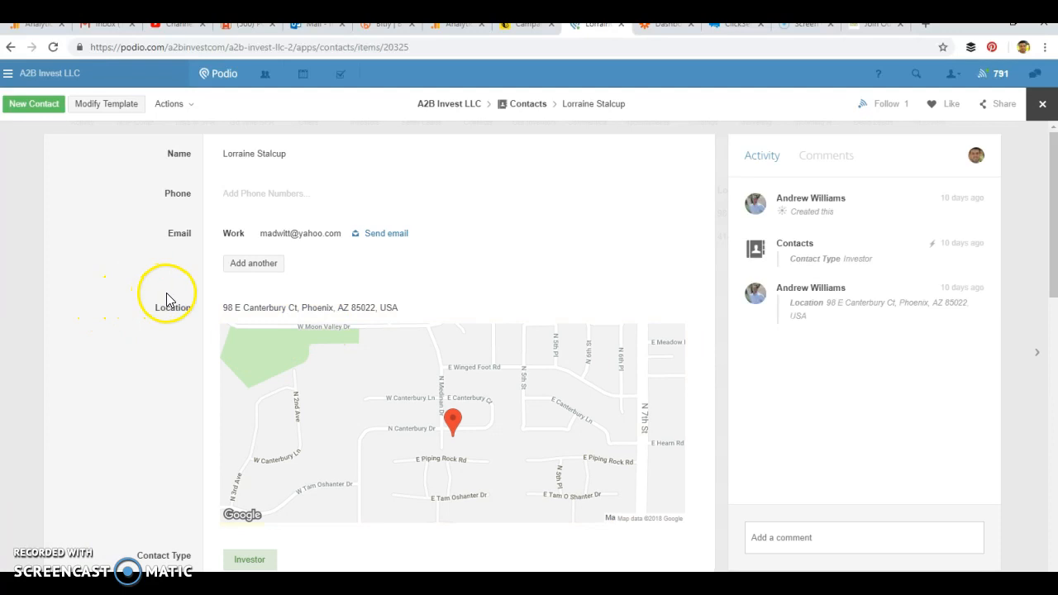
scroll("down", 3)
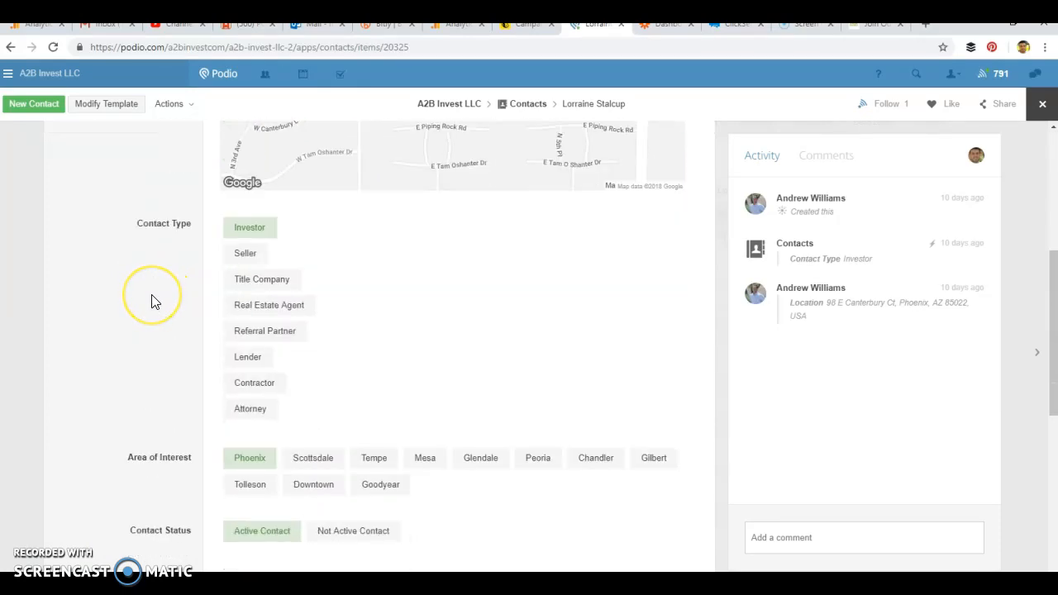
scroll("down", 3)
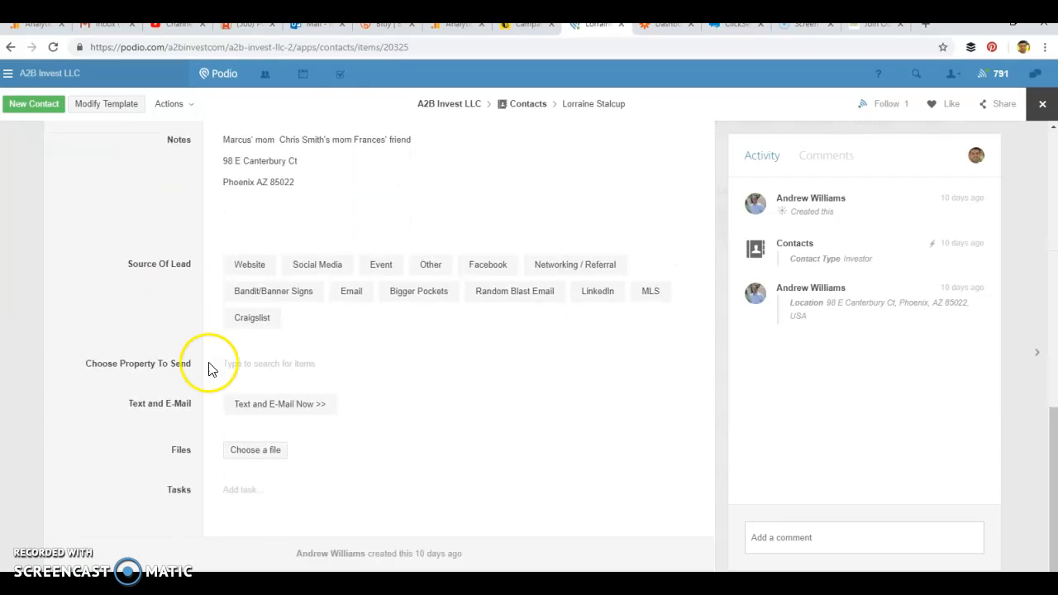
left_click(272, 364)
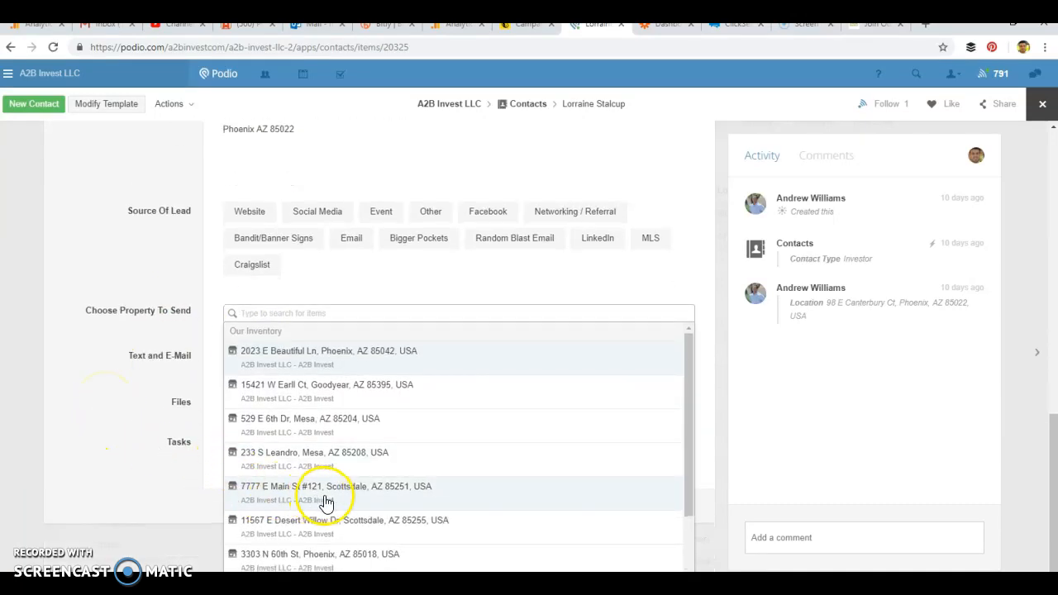
left_click(327, 486)
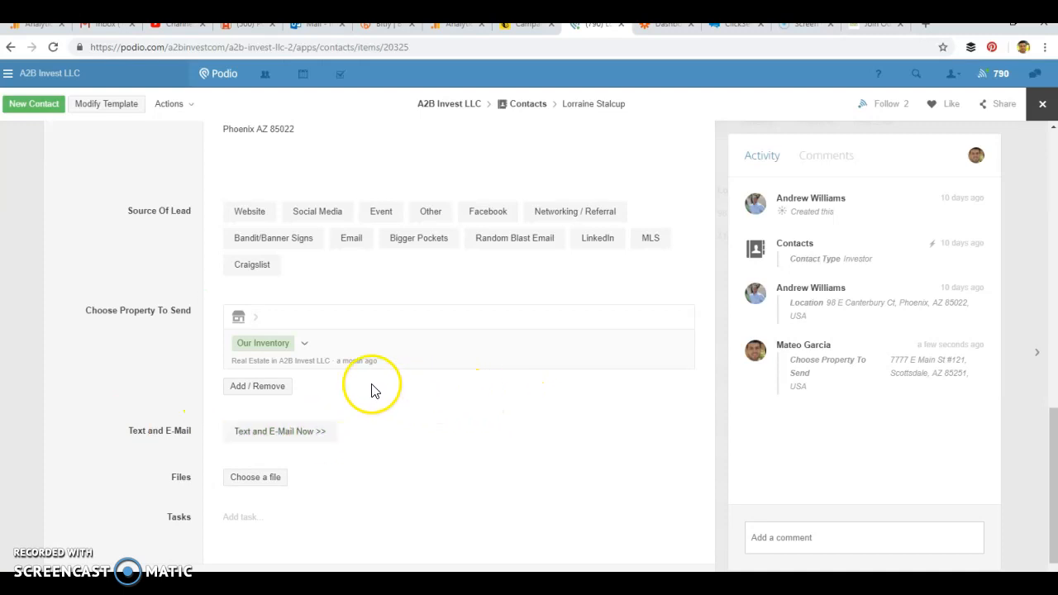
mouse_move(713, 93)
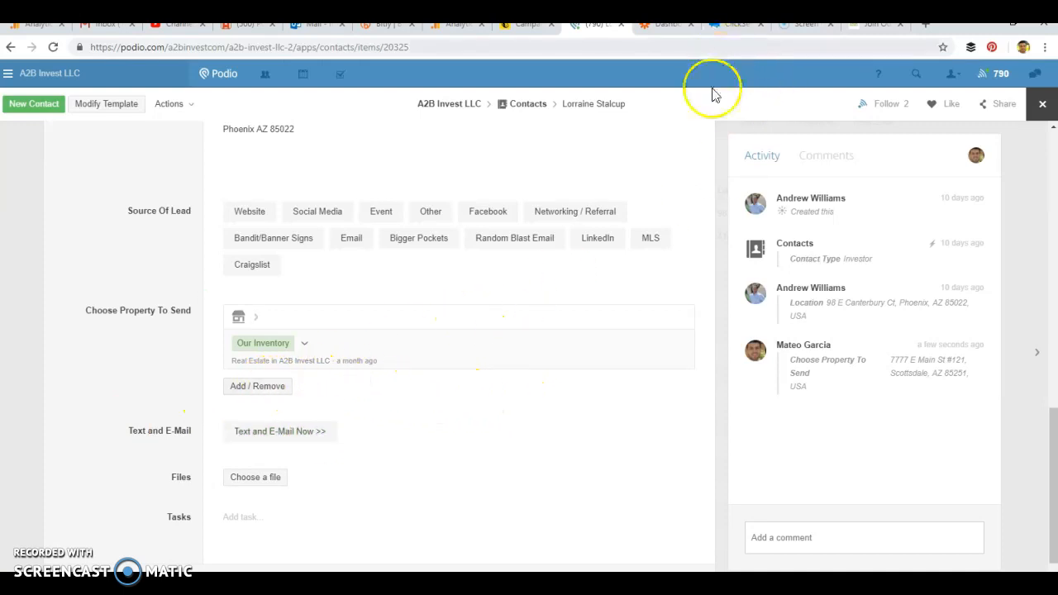
mouse_move(740, 33)
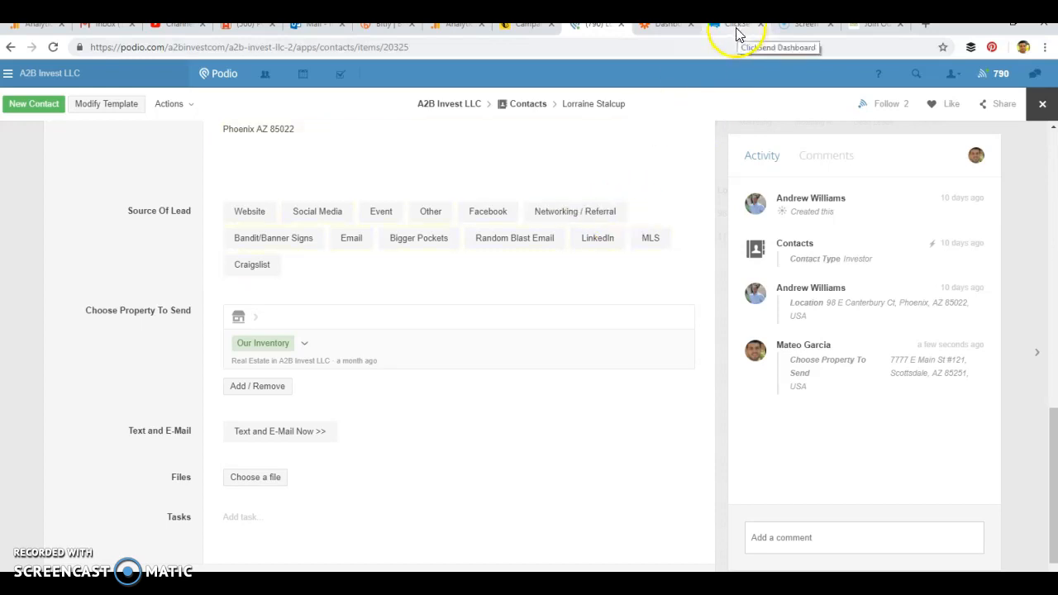
left_click(728, 23)
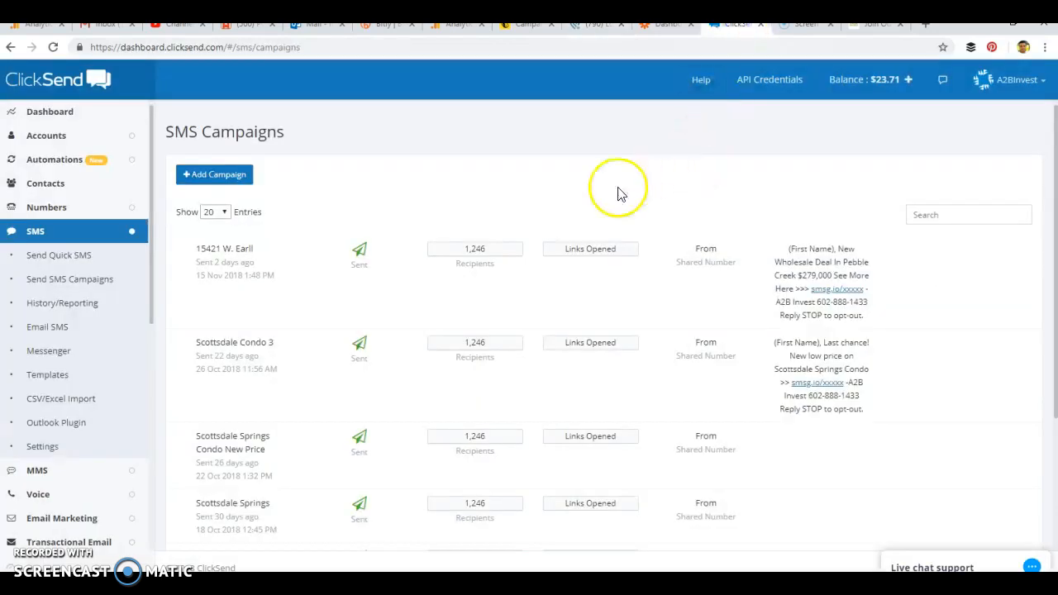
mouse_move(575, 195)
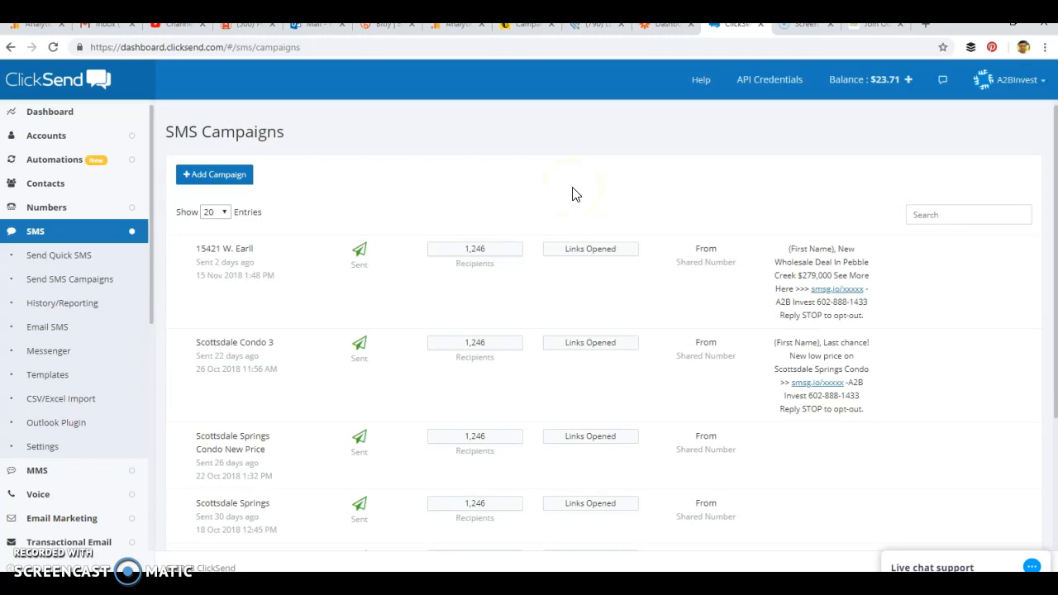
mouse_move(354, 192)
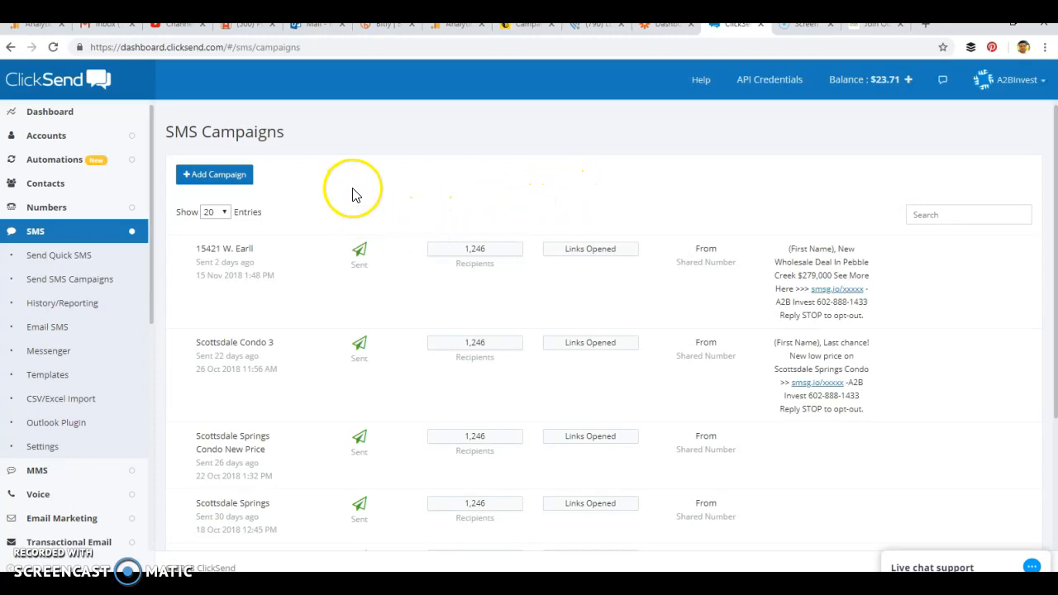
mouse_move(528, 180)
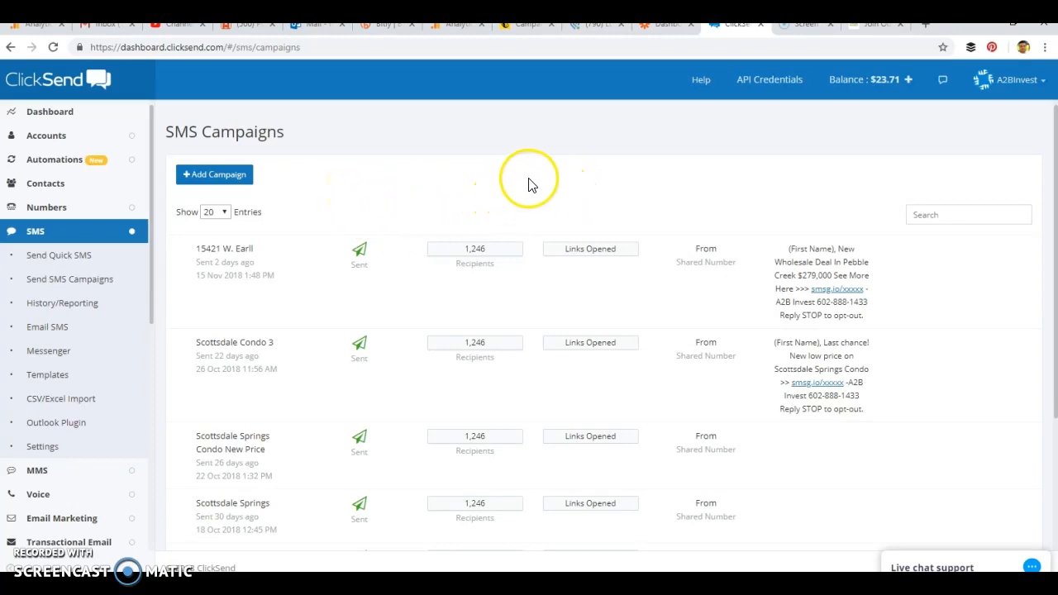
mouse_move(41, 83)
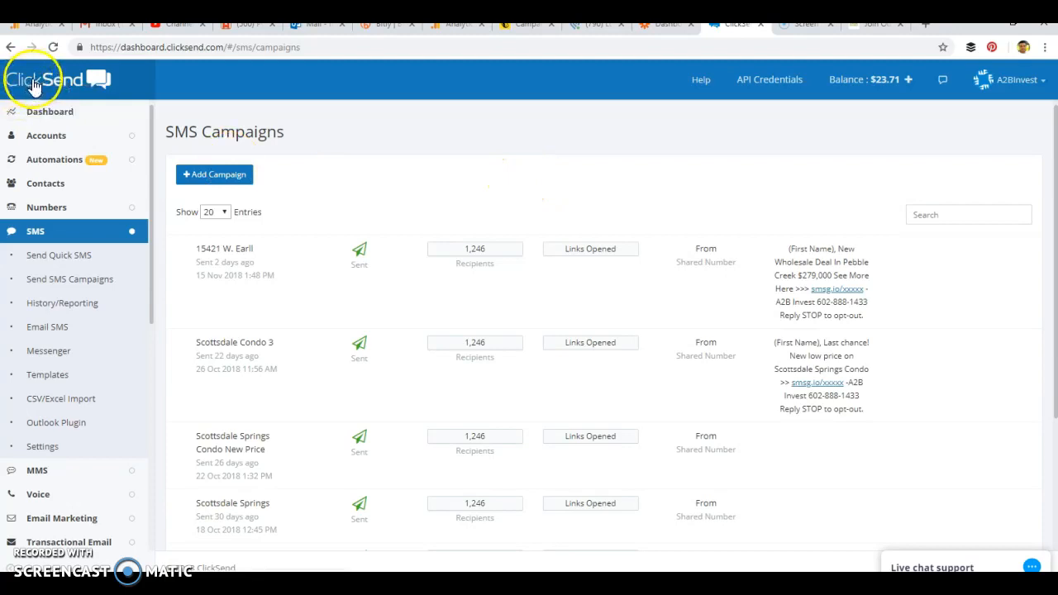
mouse_move(453, 193)
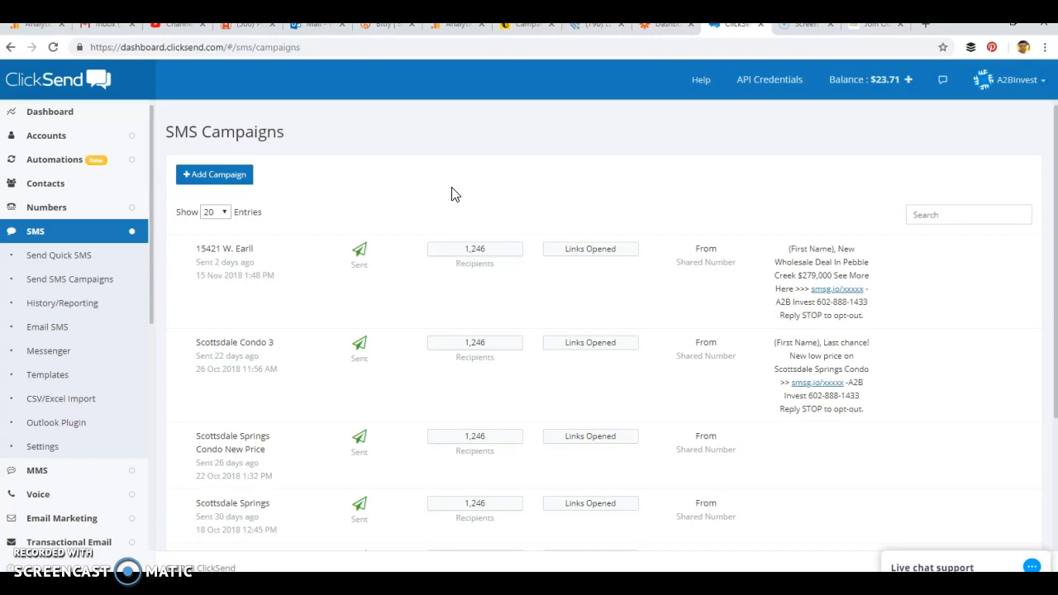
mouse_move(59, 254)
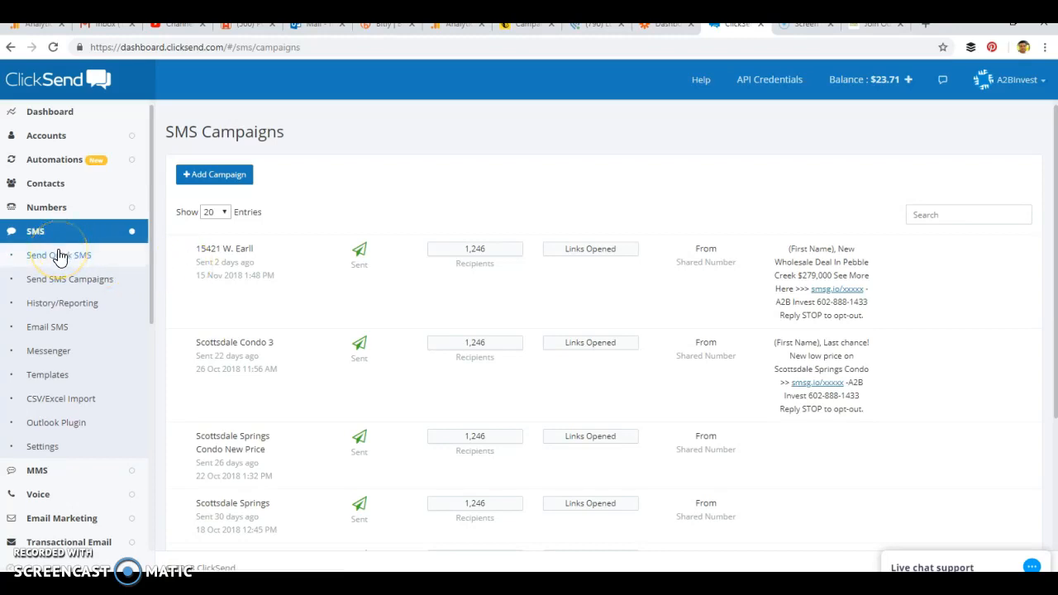
mouse_move(74, 285)
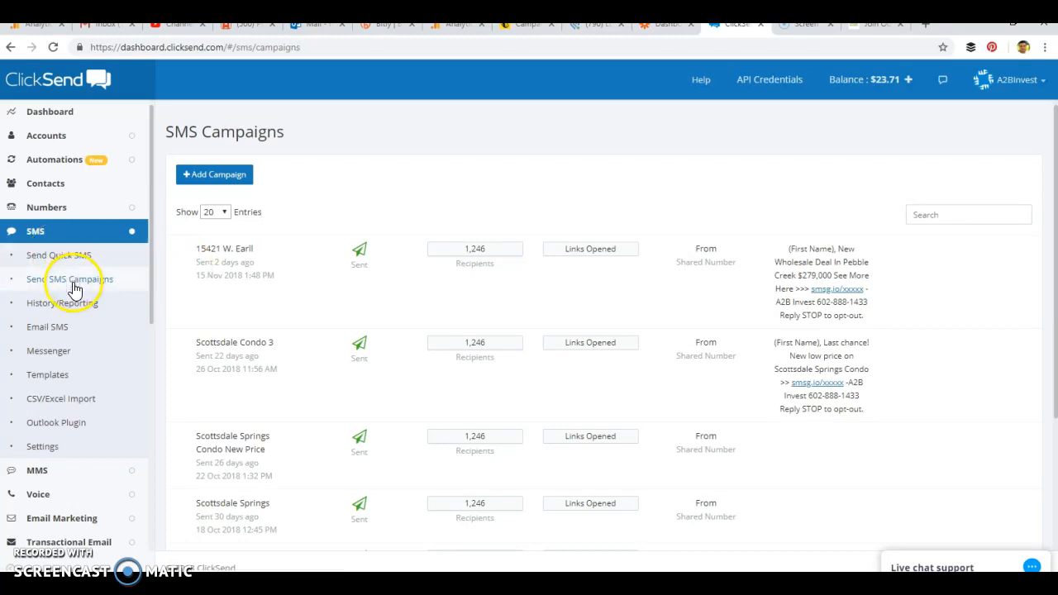
mouse_move(75, 284)
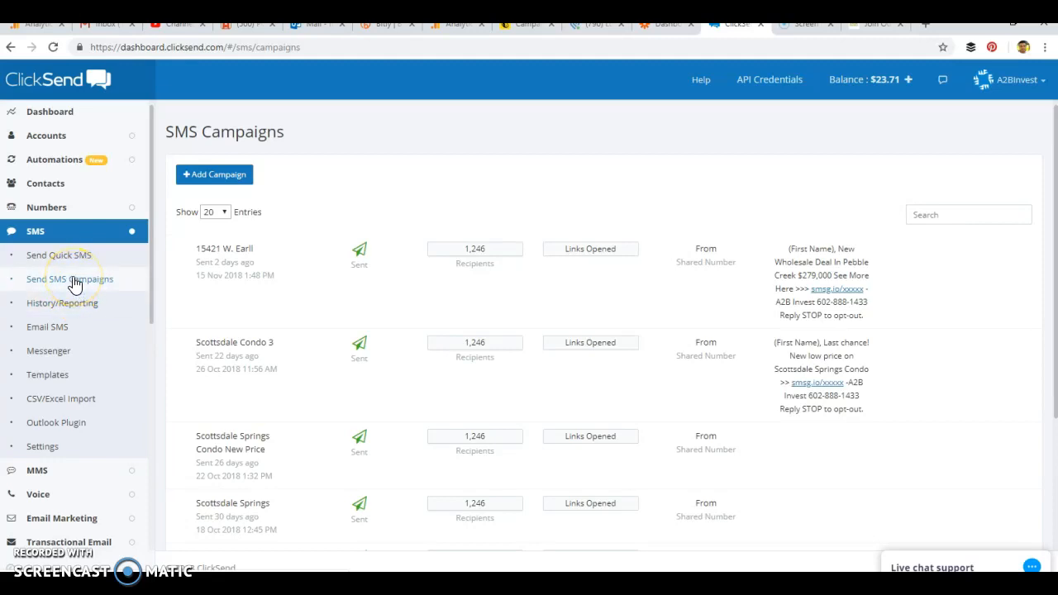
mouse_move(65, 307)
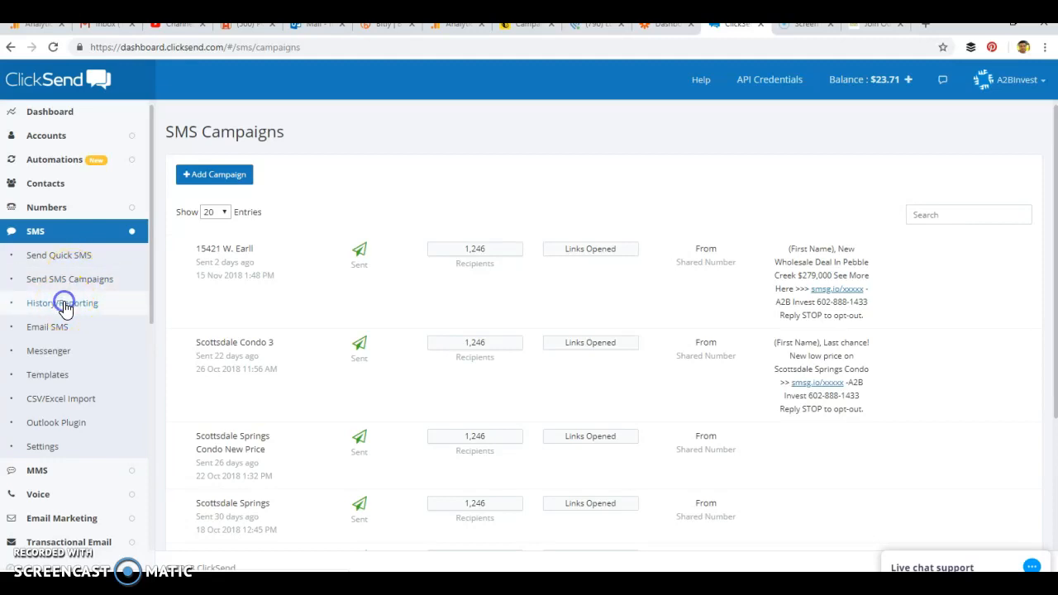
Browse the Message History of 15 Nov 2018 Pebble Creek texts with Sent/Failed status
left_click(63, 302)
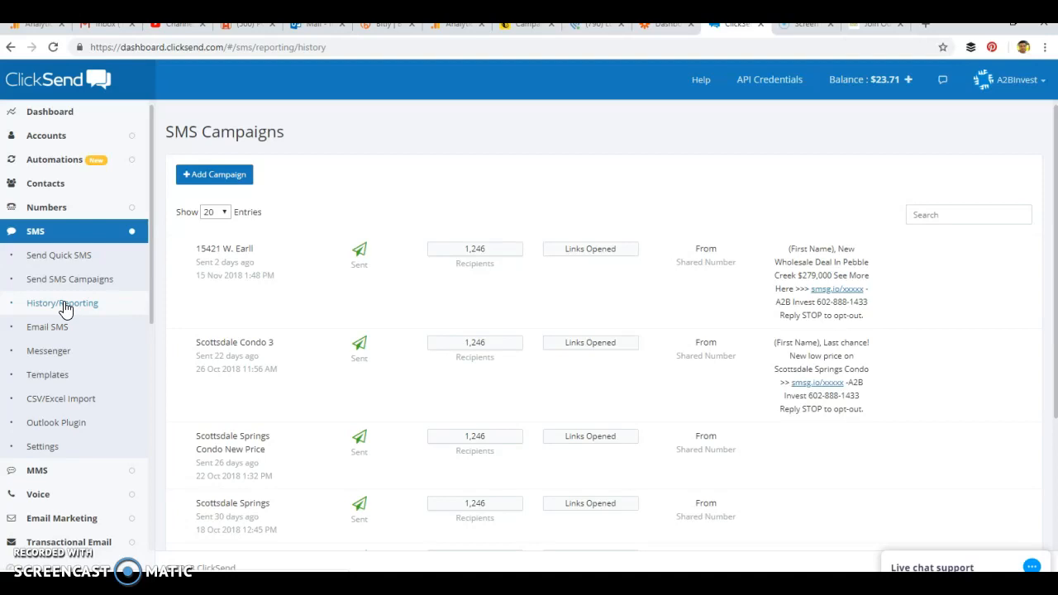
left_click(62, 303)
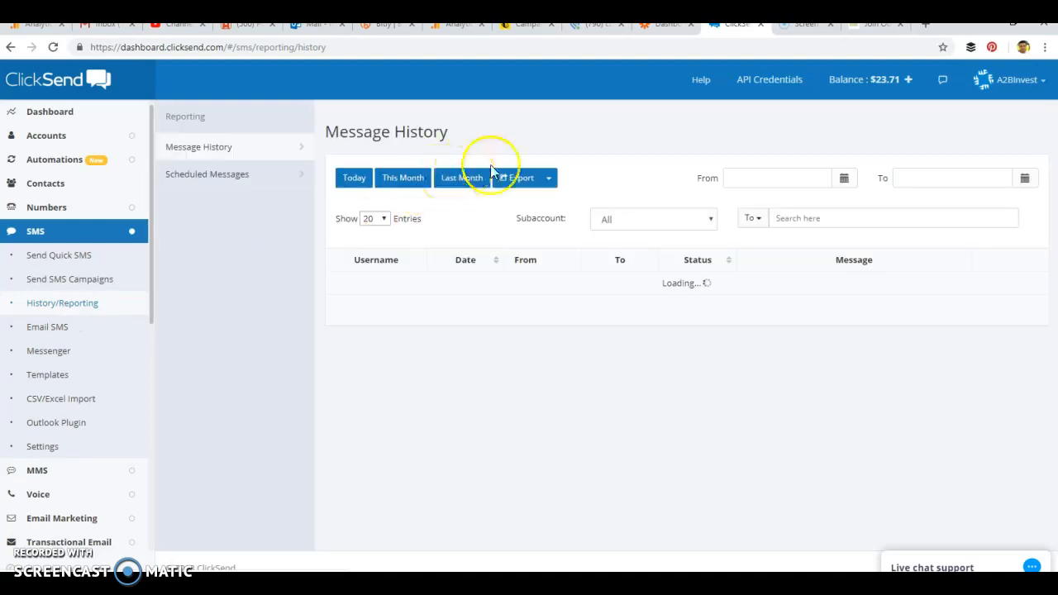
left_click(461, 177)
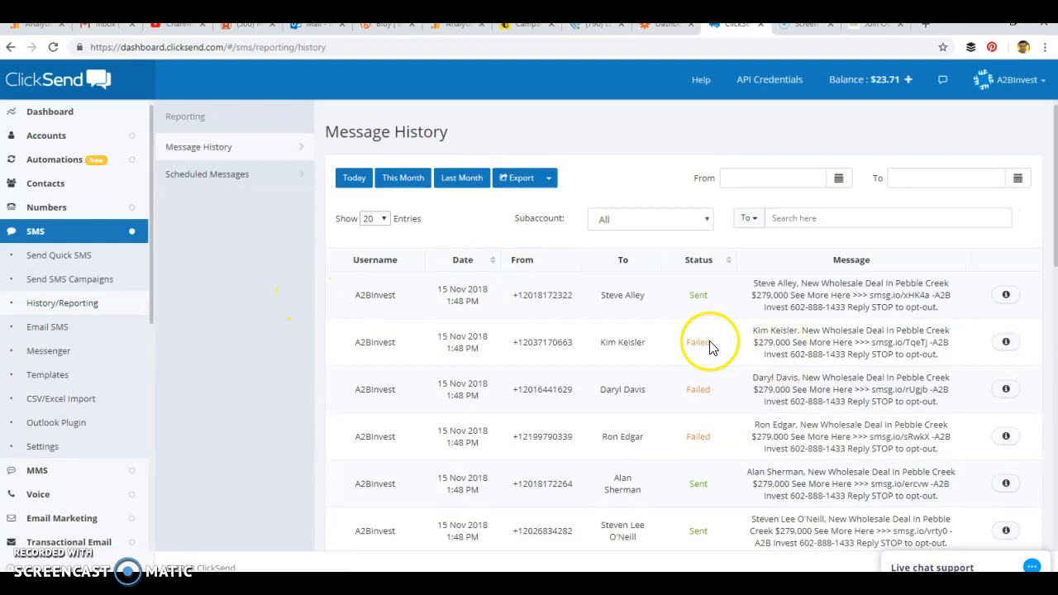
scroll("down", 3)
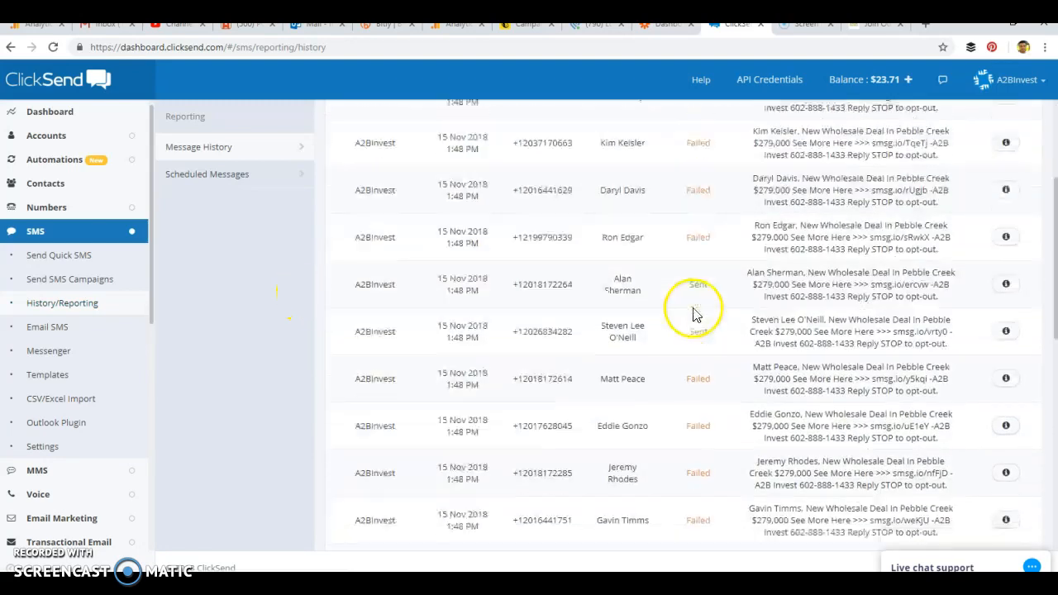
scroll("down", 3)
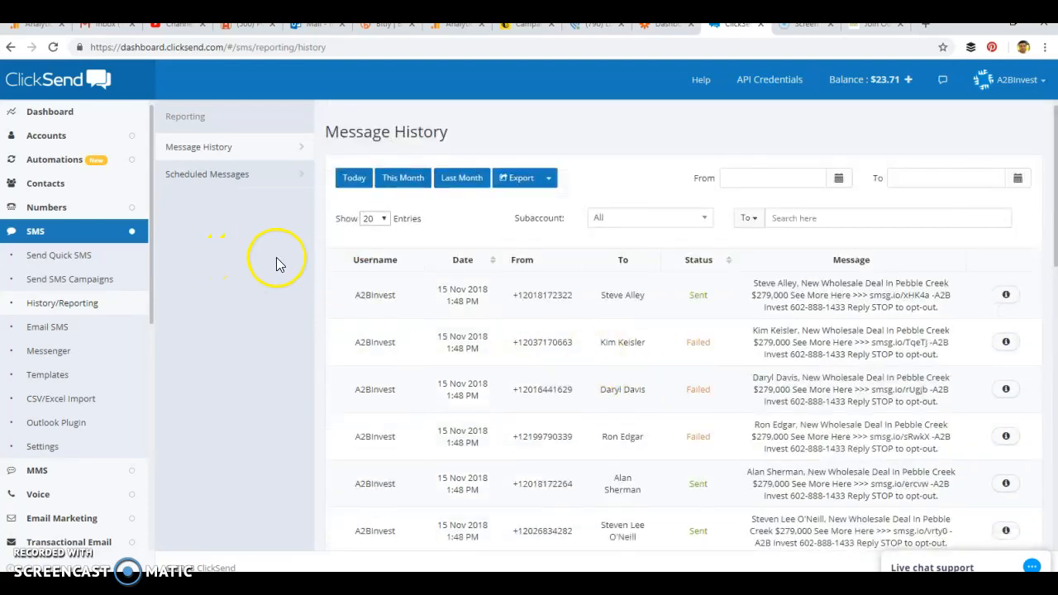
mouse_move(43, 248)
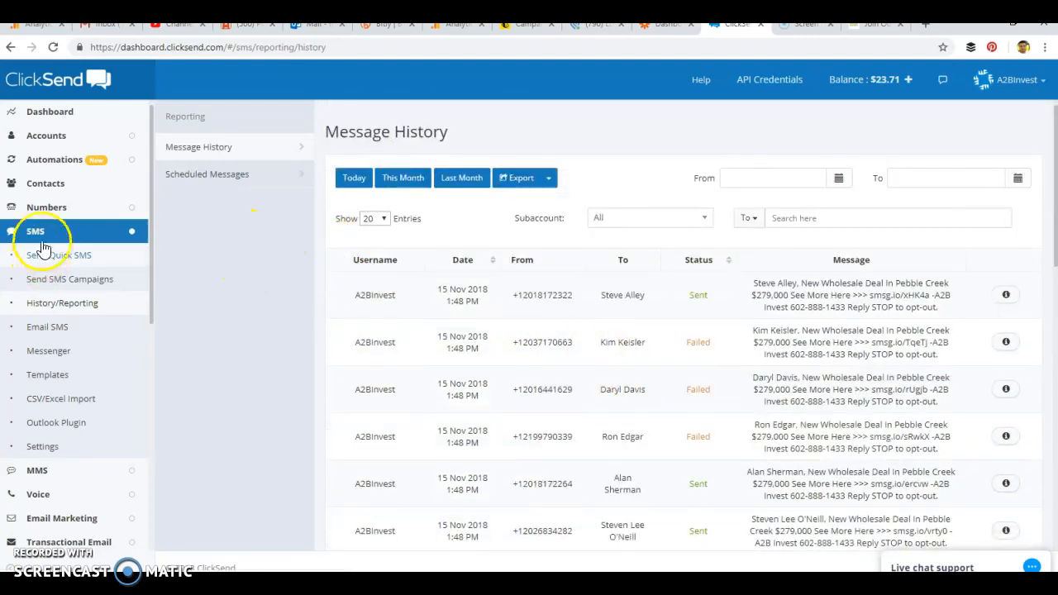
mouse_move(89, 255)
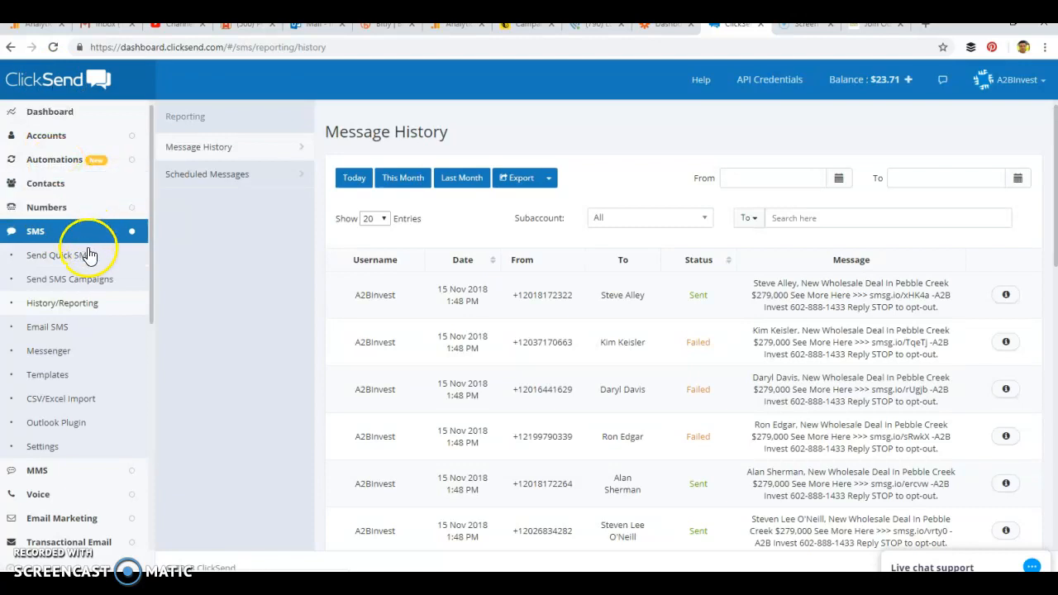
mouse_move(52, 190)
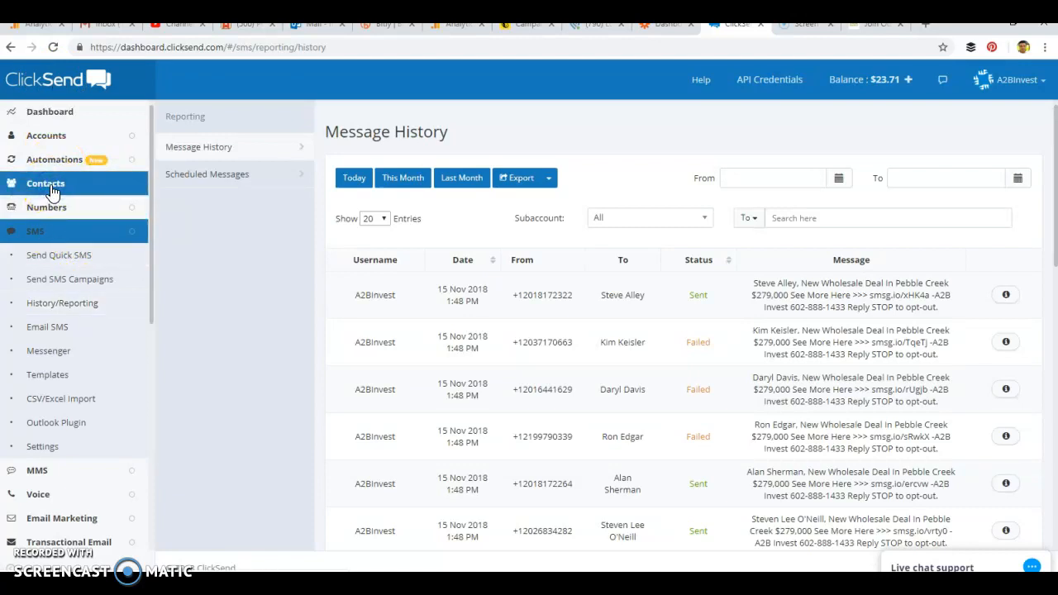
Open the 1,246-contact A2B Investors list from the Contacts overview
left_click(45, 182)
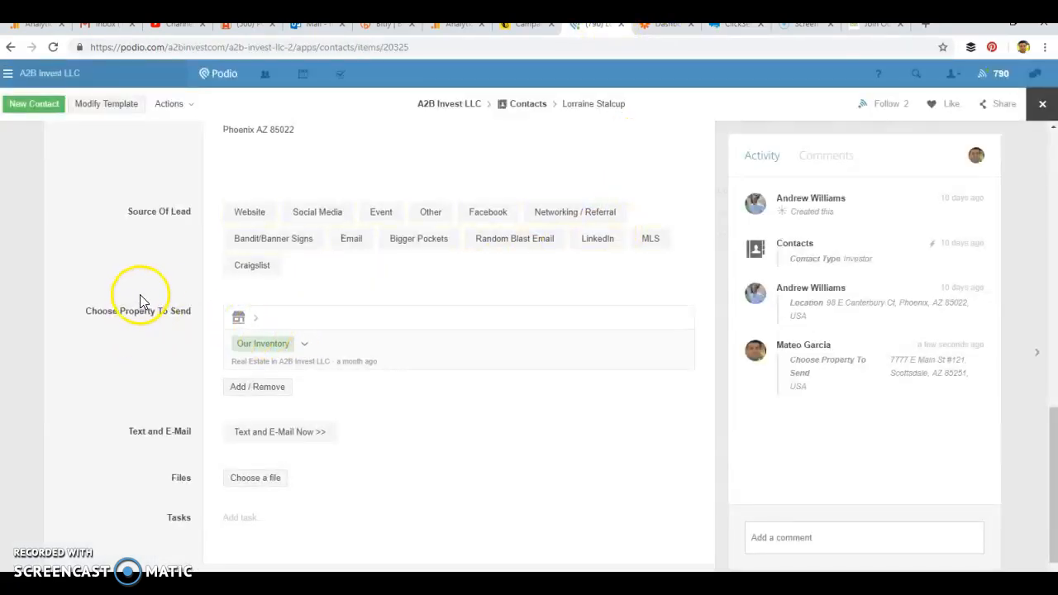
left_click(742, 23)
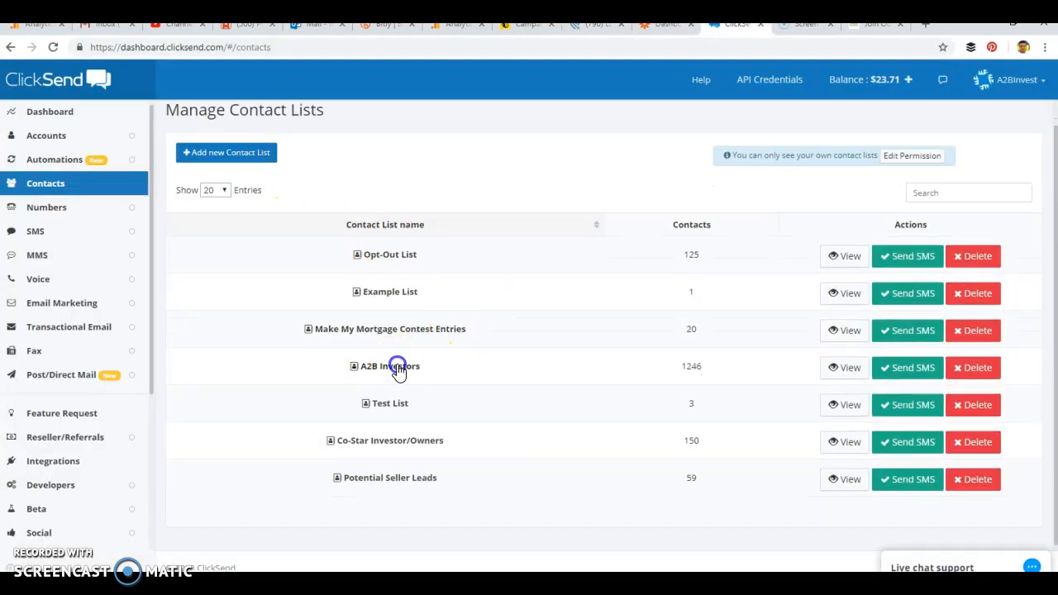
left_click(397, 366)
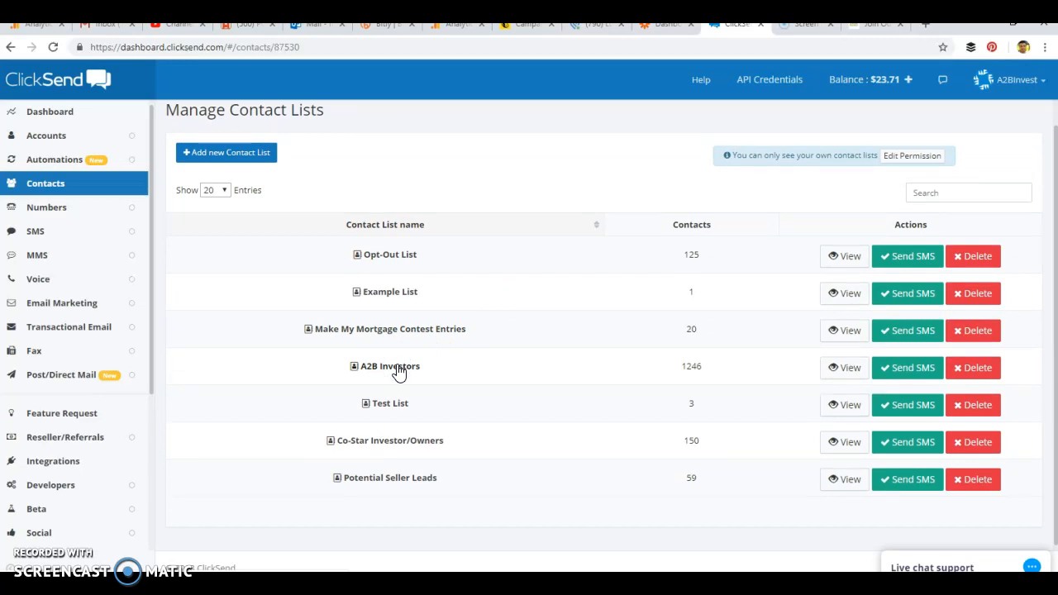
left_click(389, 366)
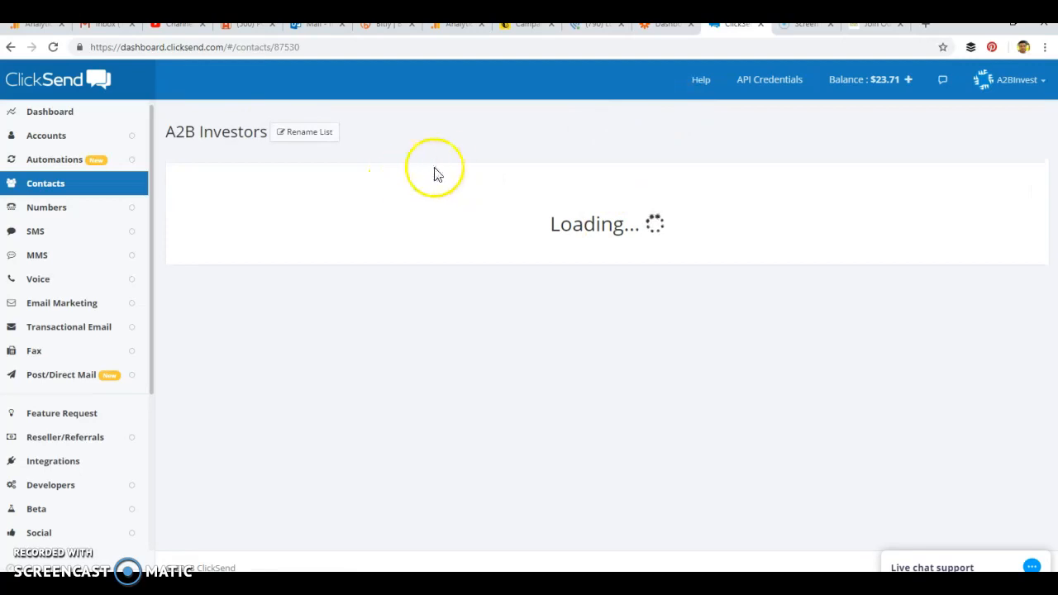
mouse_move(241, 192)
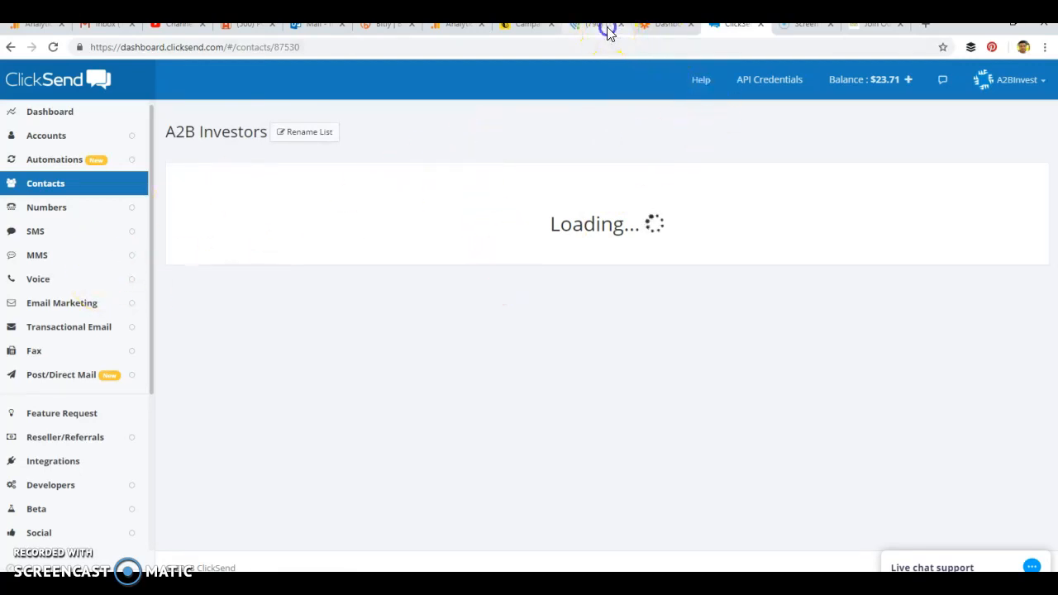
Glance at the Podio investor record, then move to the Zapier zaps dashboard
left_click(595, 23)
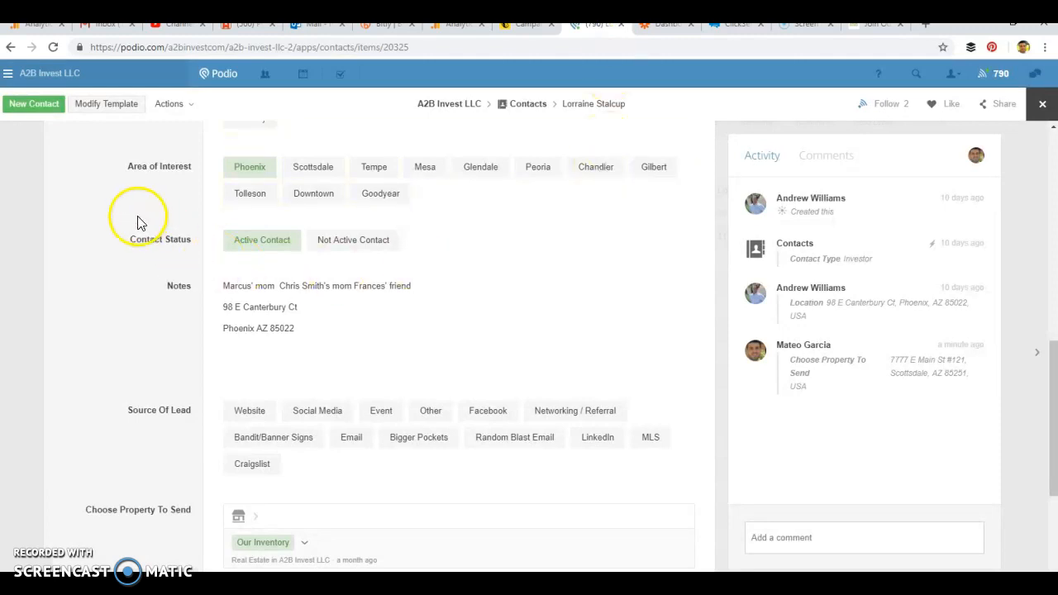
left_click(661, 23)
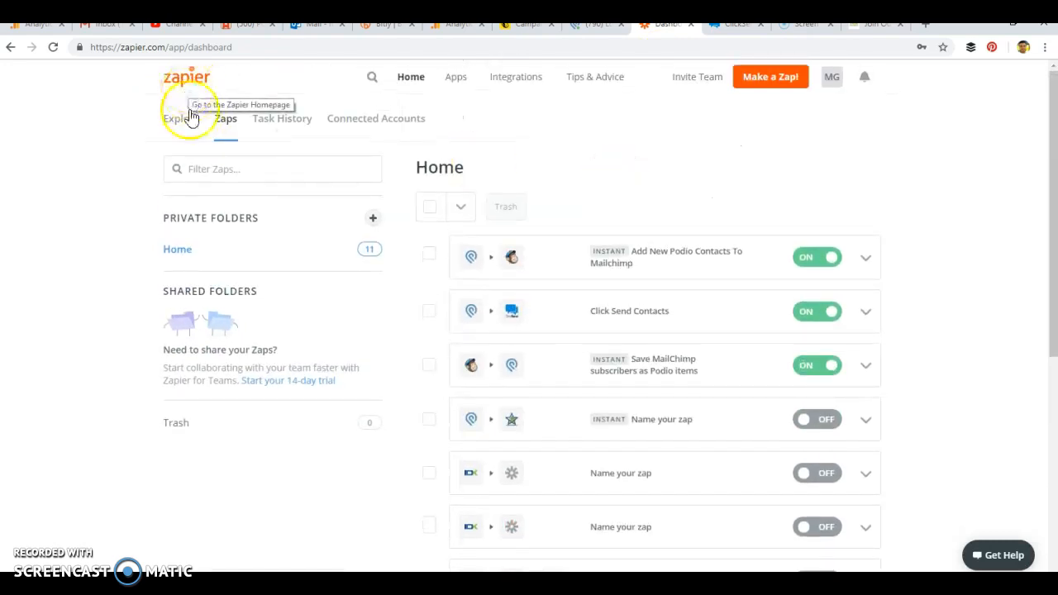
mouse_move(623, 174)
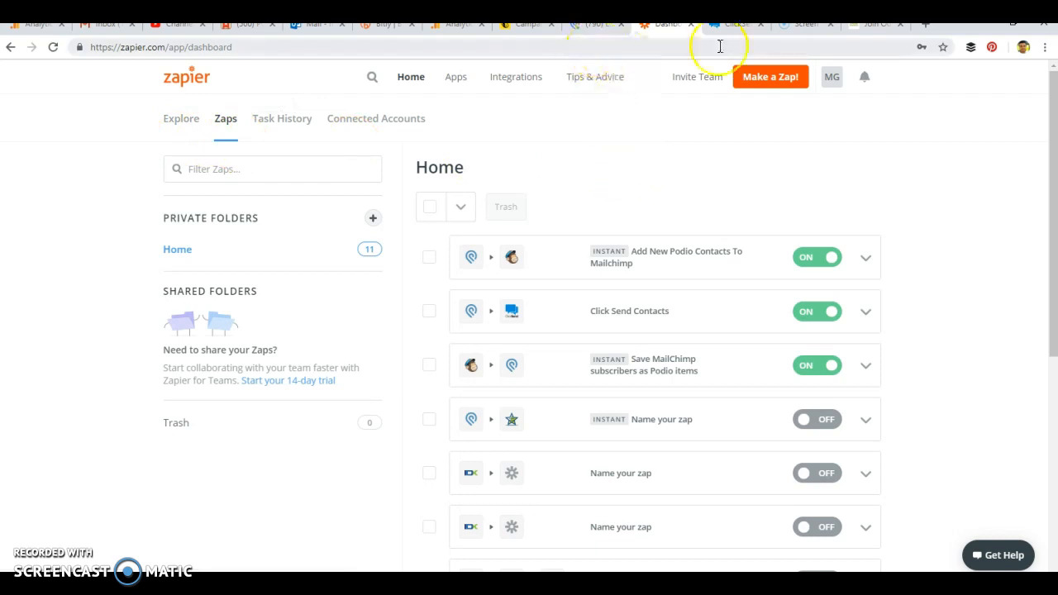
Return to the loaded A2B Investors contact list in ClickSend
left_click(726, 23)
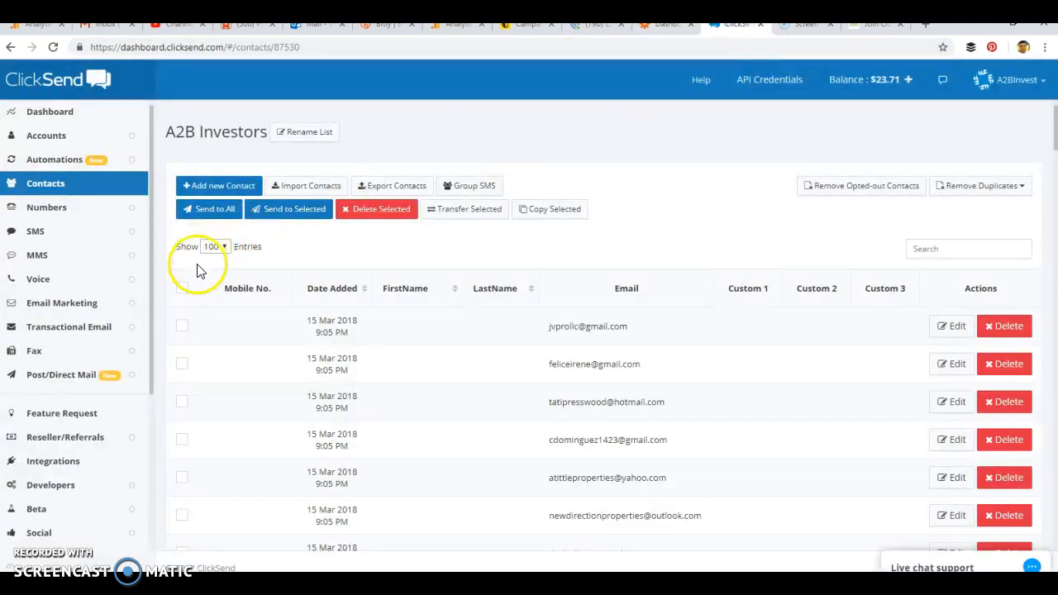
mouse_move(408, 305)
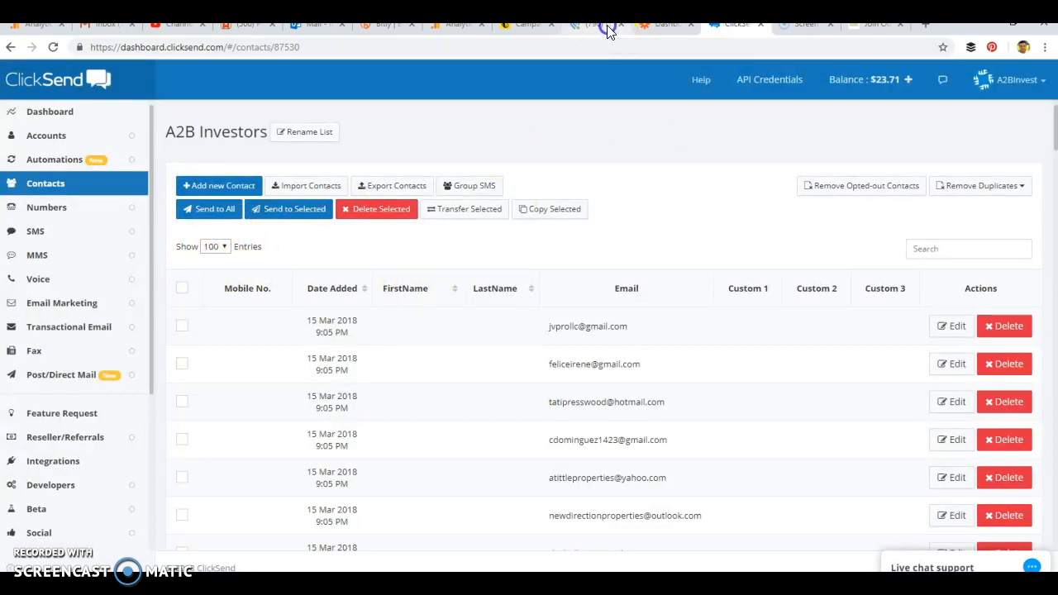
Sort the A2B Investors contacts by Date Added after checking the Podio record
left_click(607, 23)
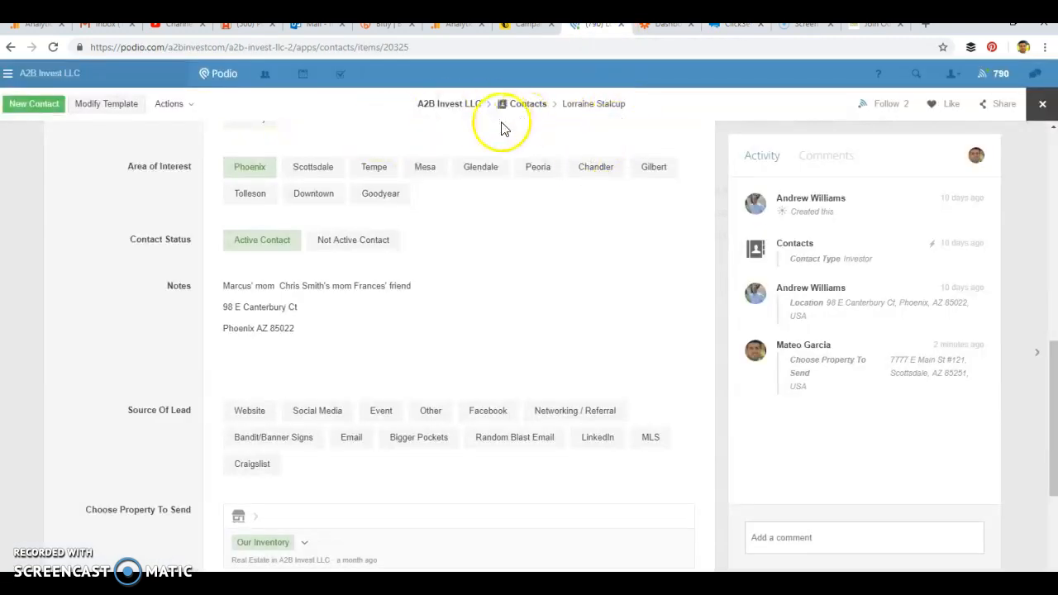
mouse_move(745, 36)
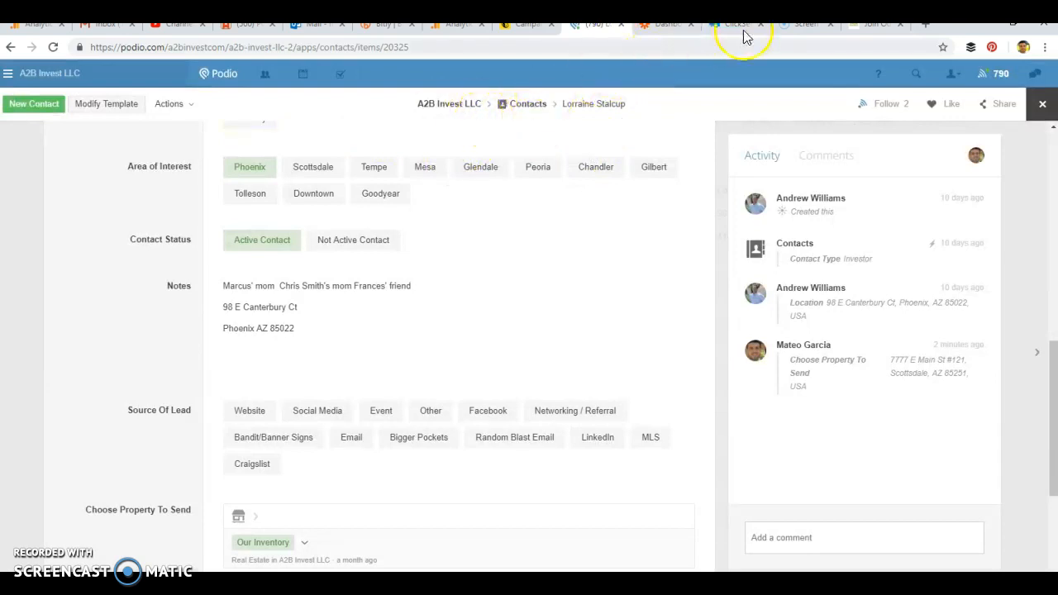
left_click(731, 23)
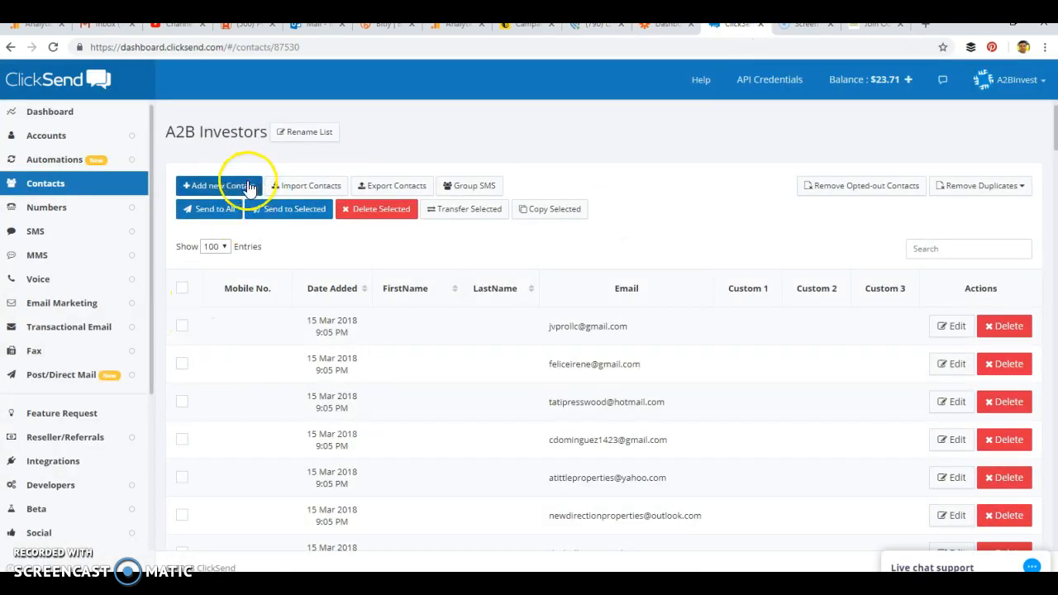
mouse_move(337, 288)
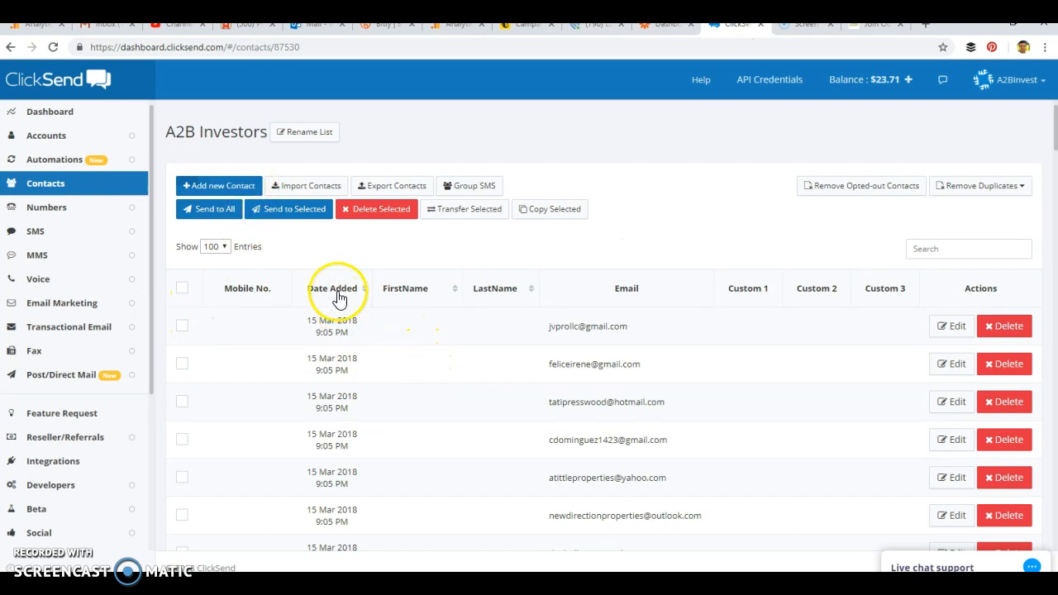
left_click(339, 288)
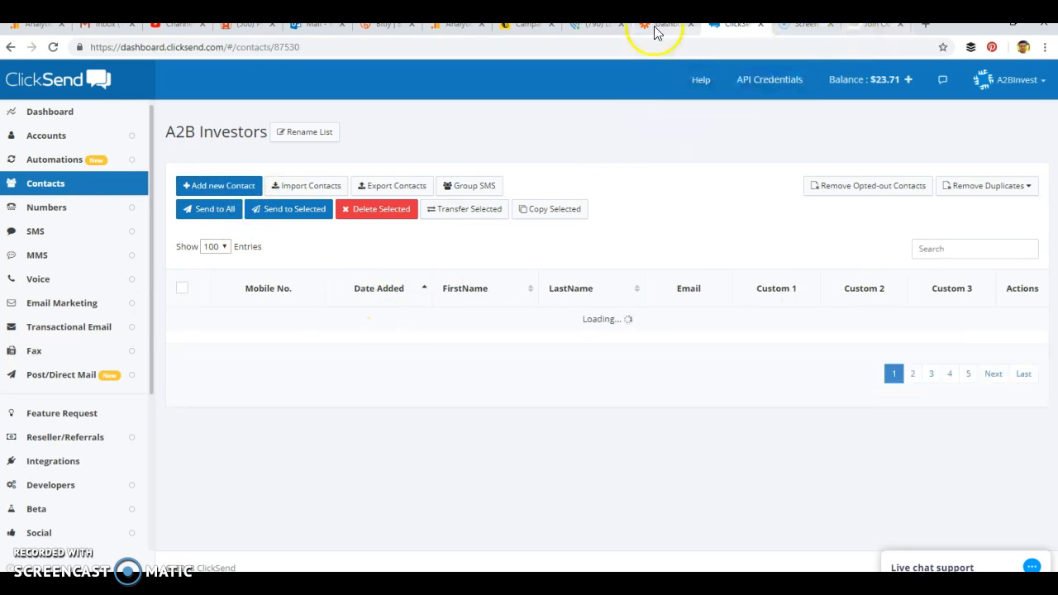
left_click(661, 23)
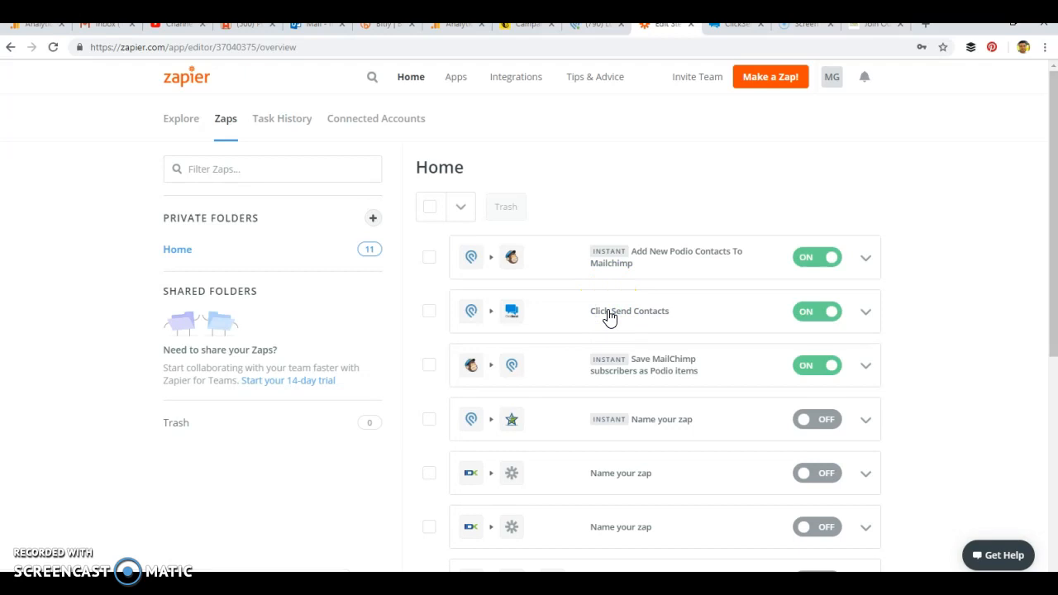
Open the Click Send Contacts zap and expand its Podio New Item trigger
left_click(630, 311)
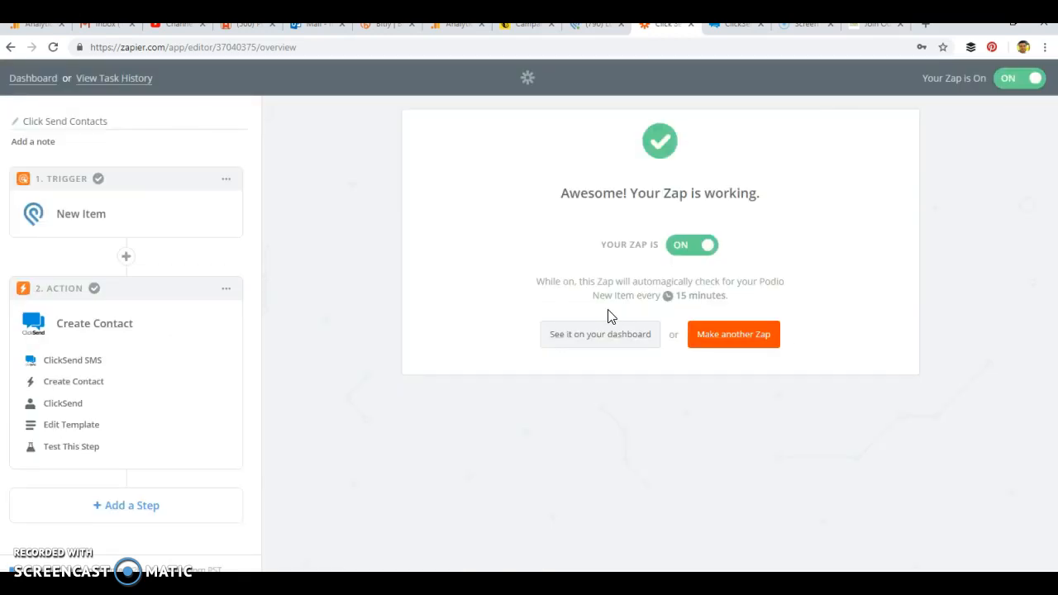
mouse_move(460, 149)
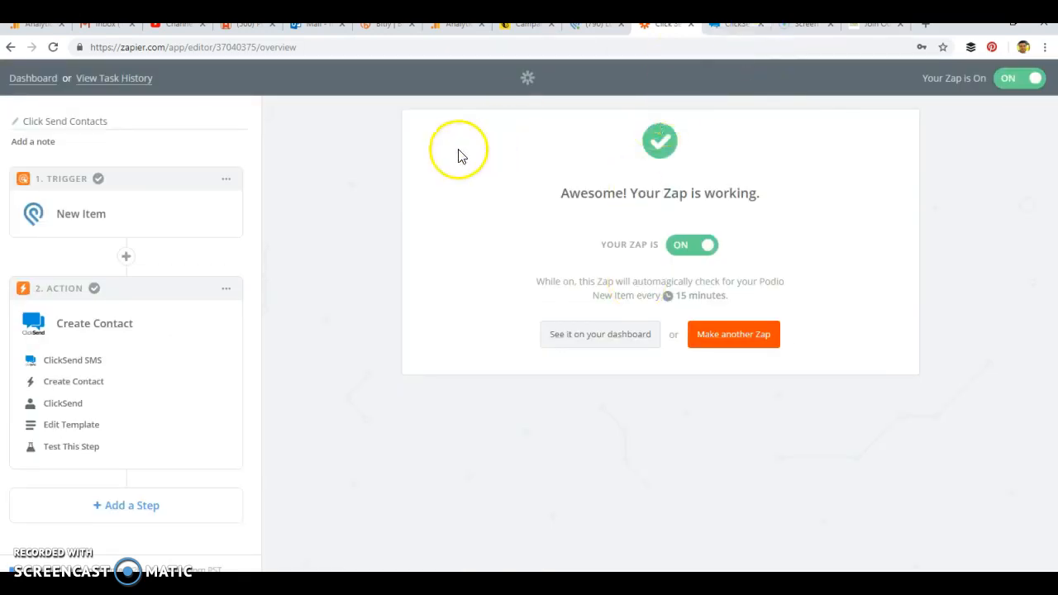
mouse_move(311, 220)
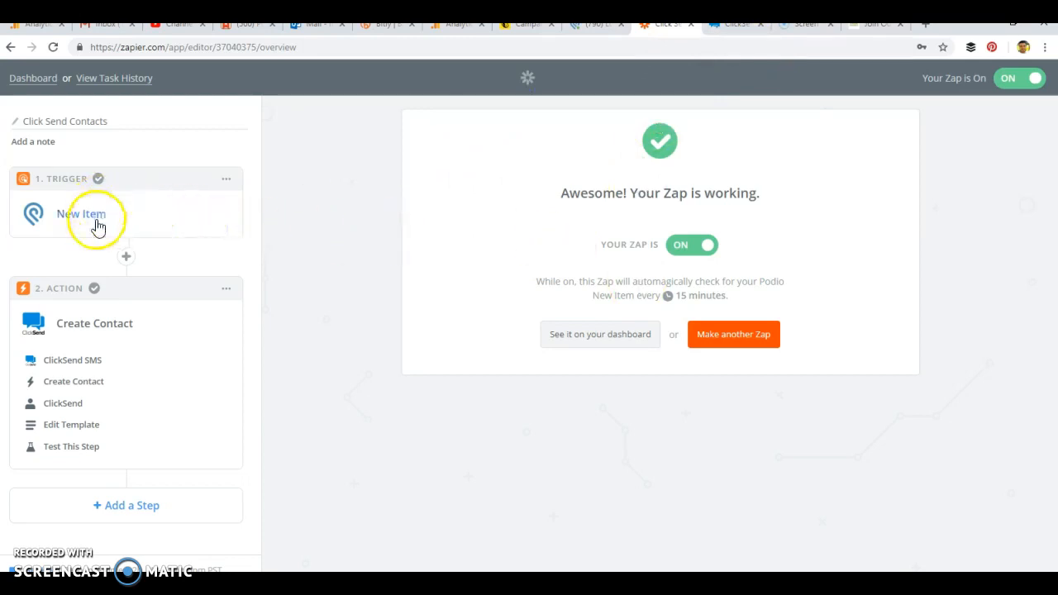
left_click(81, 213)
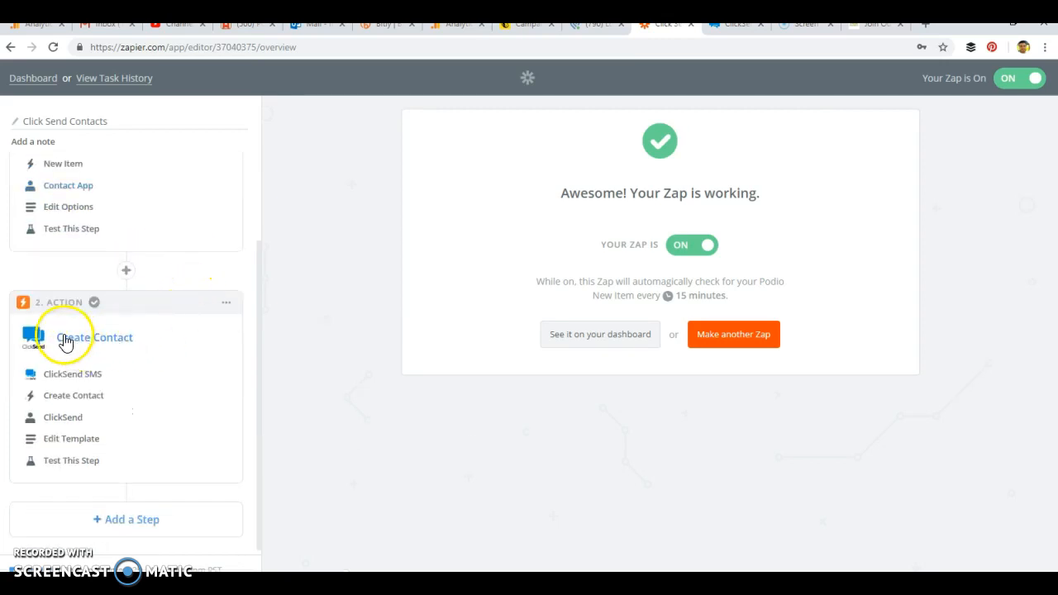
mouse_move(98, 408)
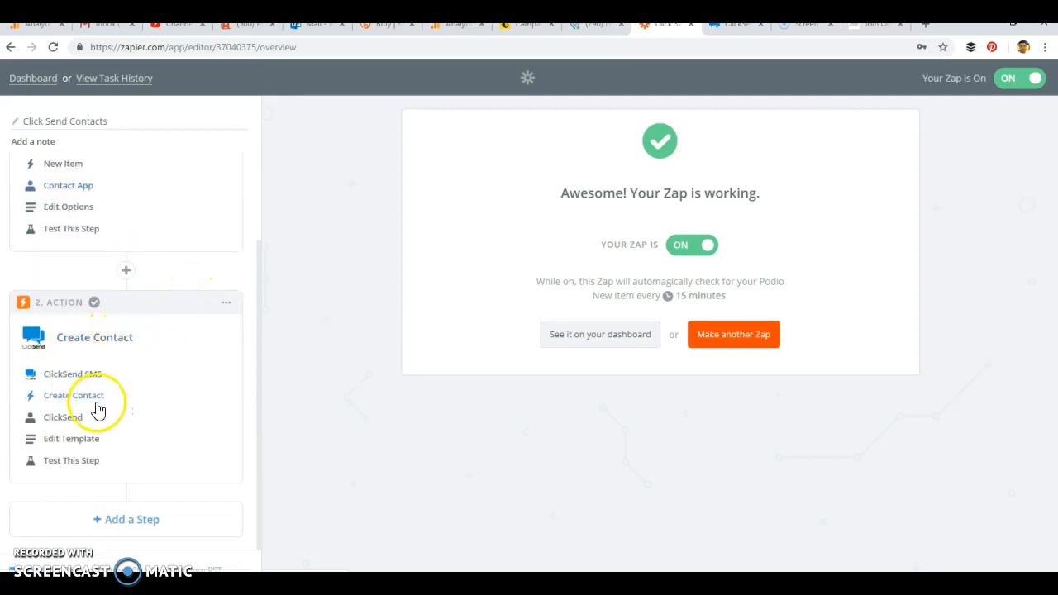
mouse_move(133, 428)
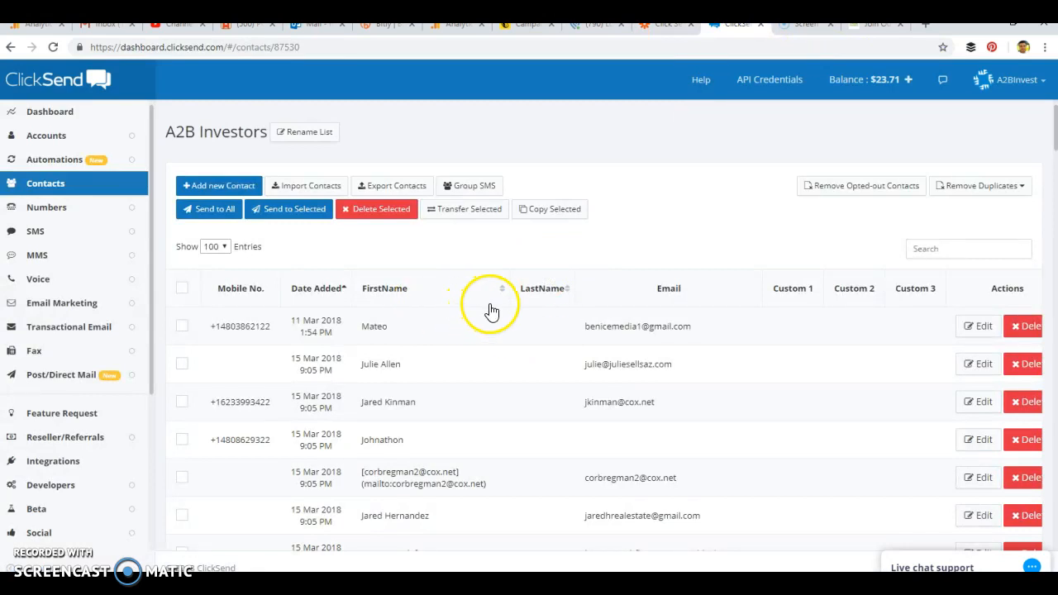
Reverse the Date Added sort so the newest contacts, from 17 Nov 2018, appear first
scroll("down", 3)
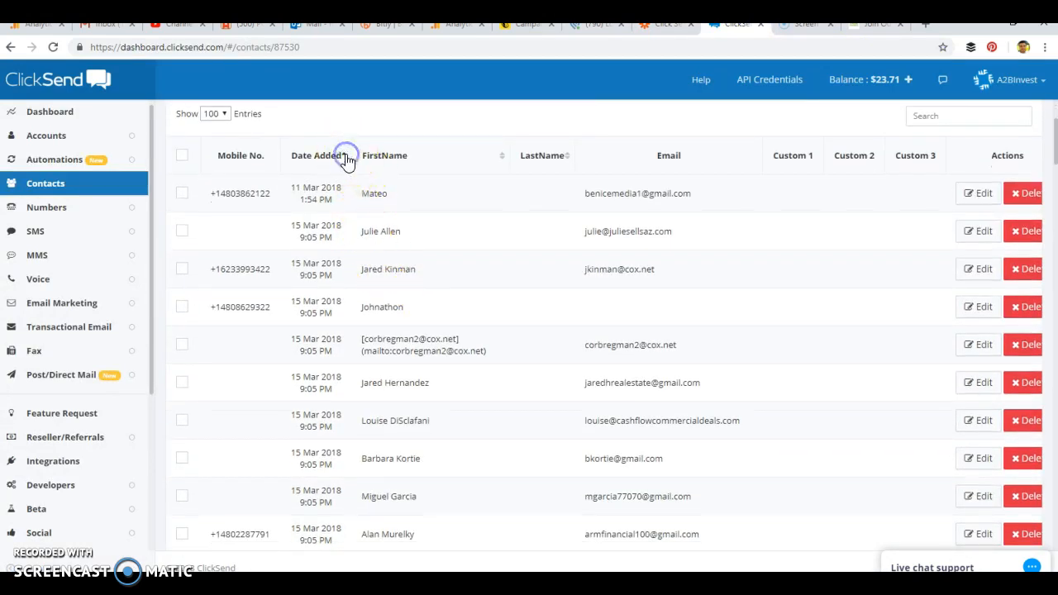
left_click(344, 155)
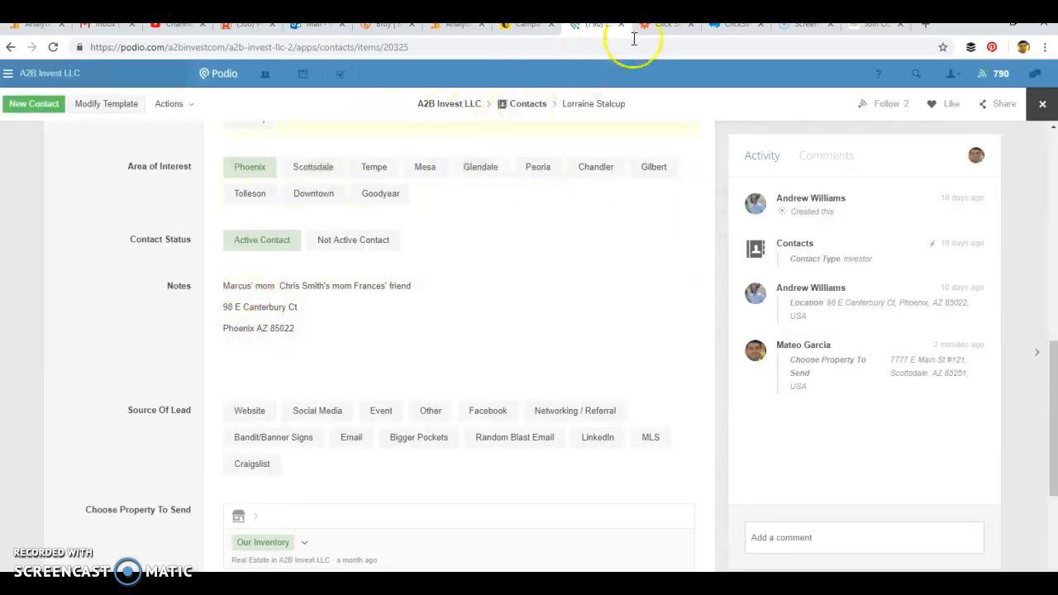
mouse_move(740, 33)
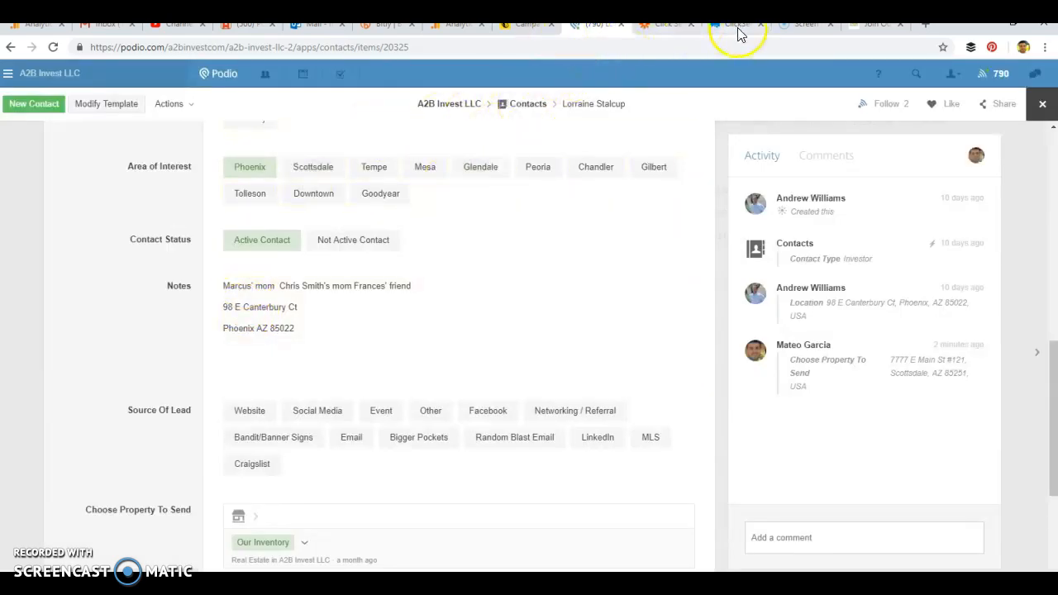
left_click(735, 23)
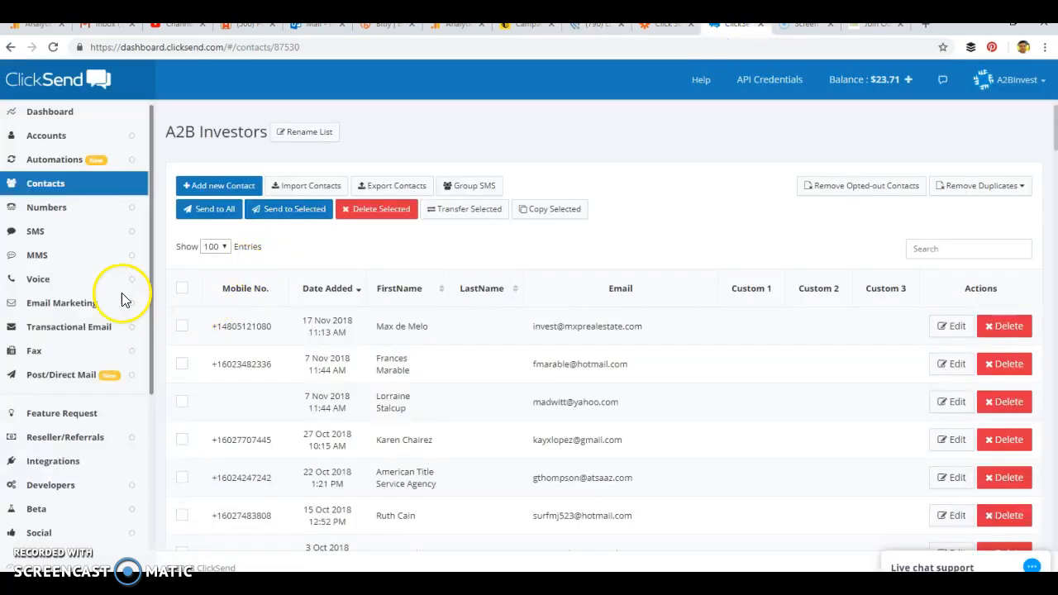
mouse_move(325, 267)
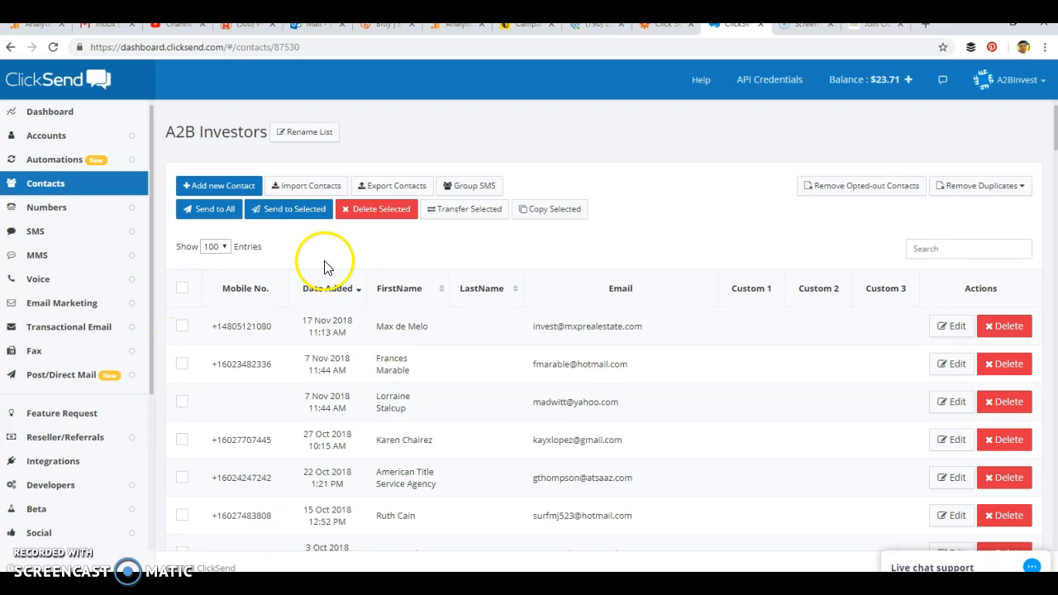
mouse_move(51, 238)
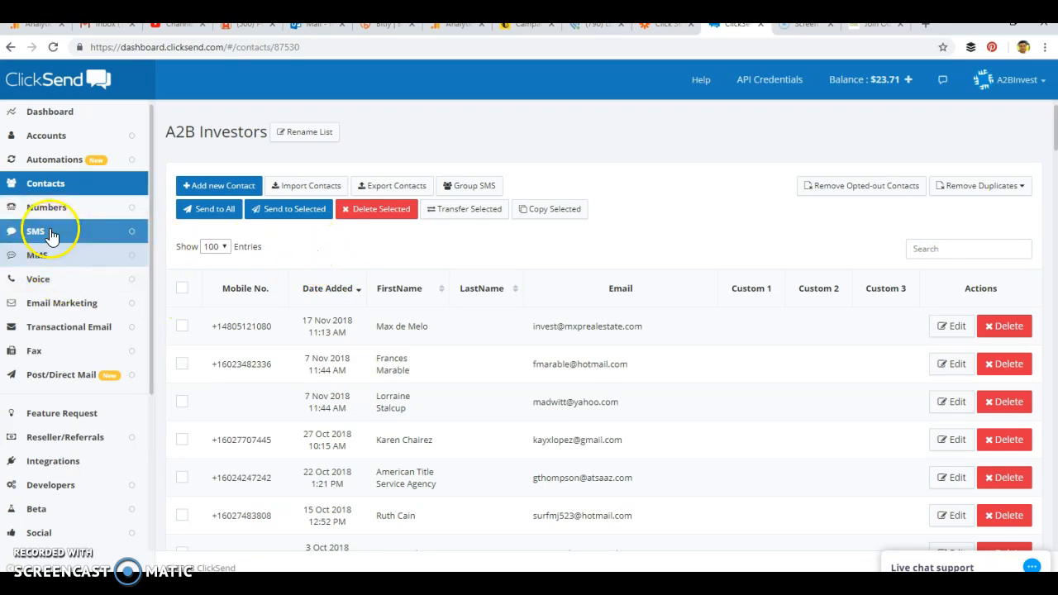
left_click(35, 230)
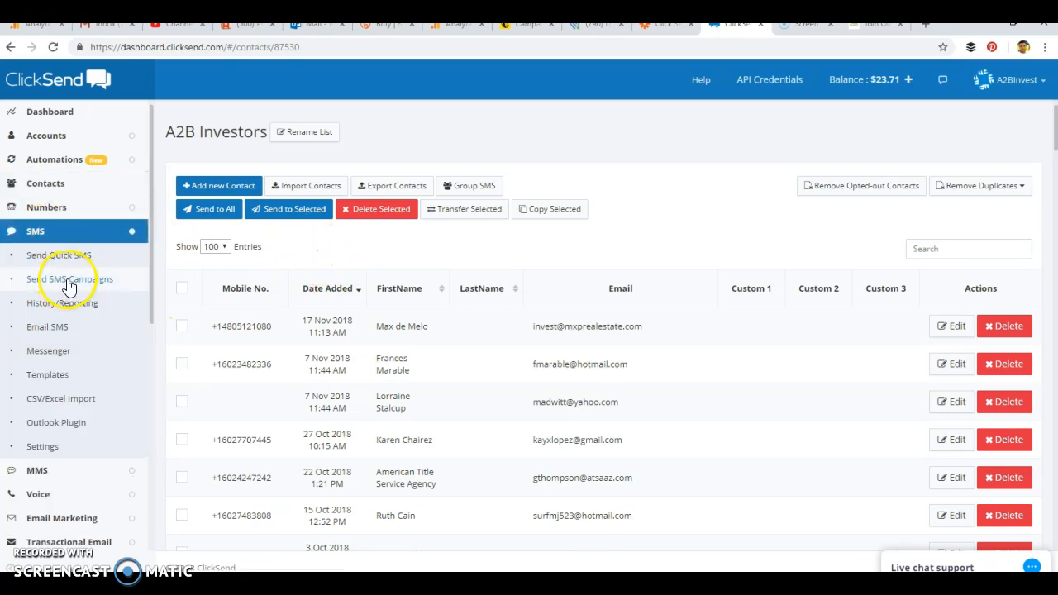
Create a new SMS campaign and name it 'New Wholesale'
left_click(69, 278)
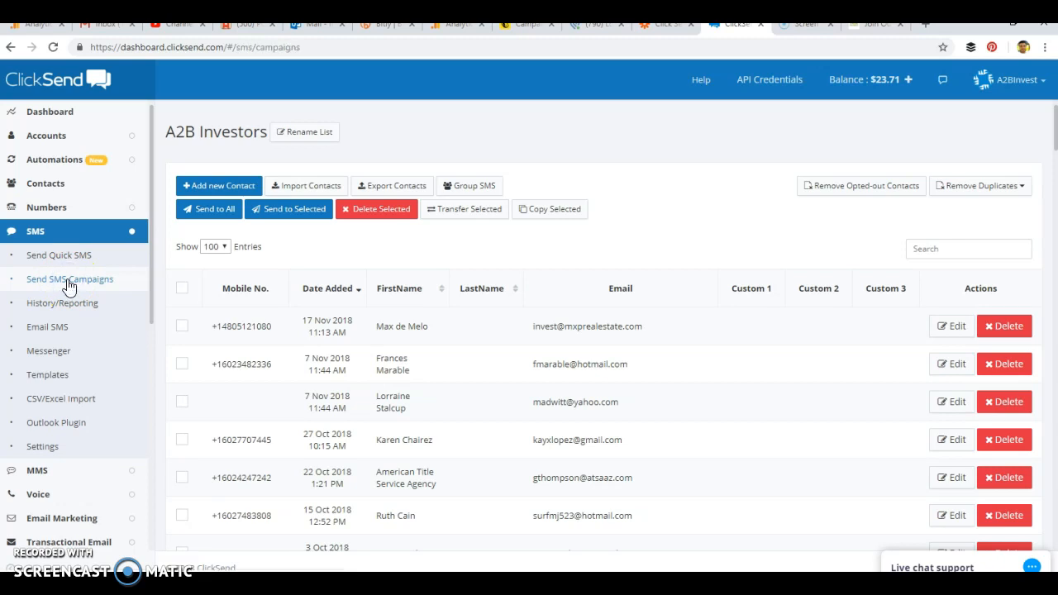
left_click(69, 278)
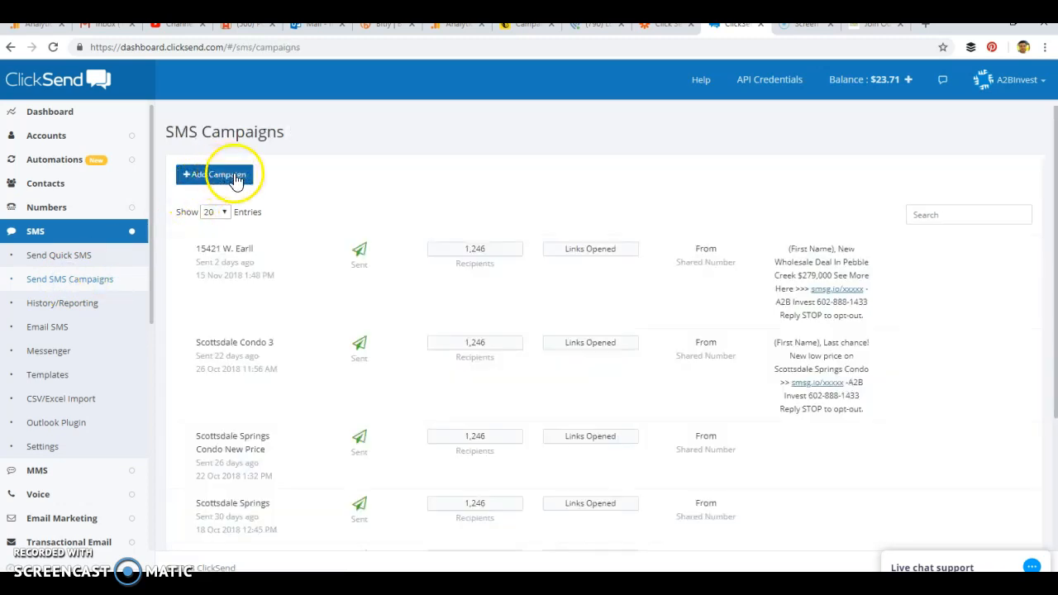
left_click(214, 174)
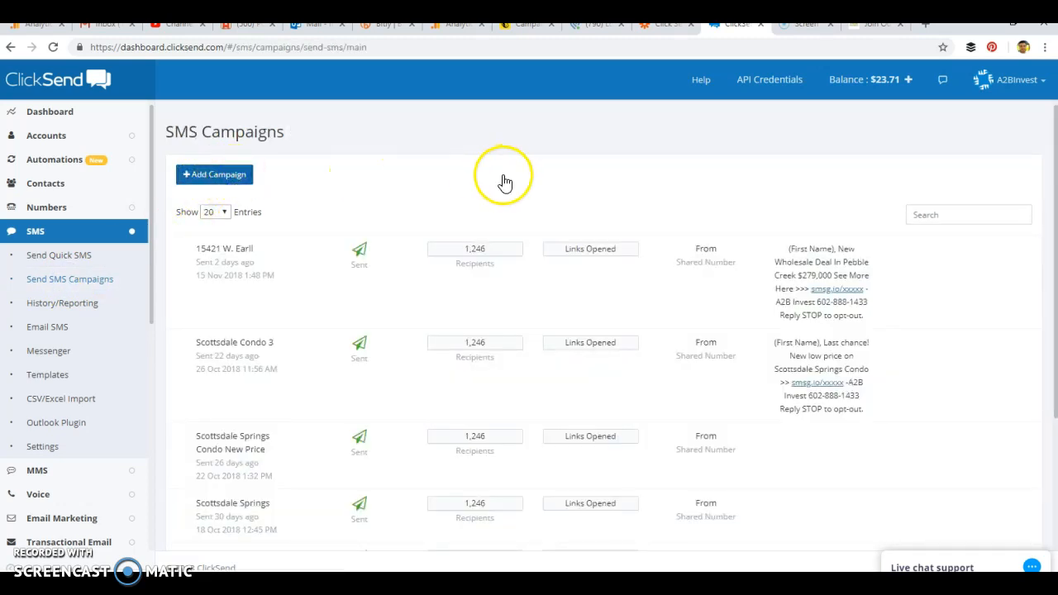
left_click(214, 175)
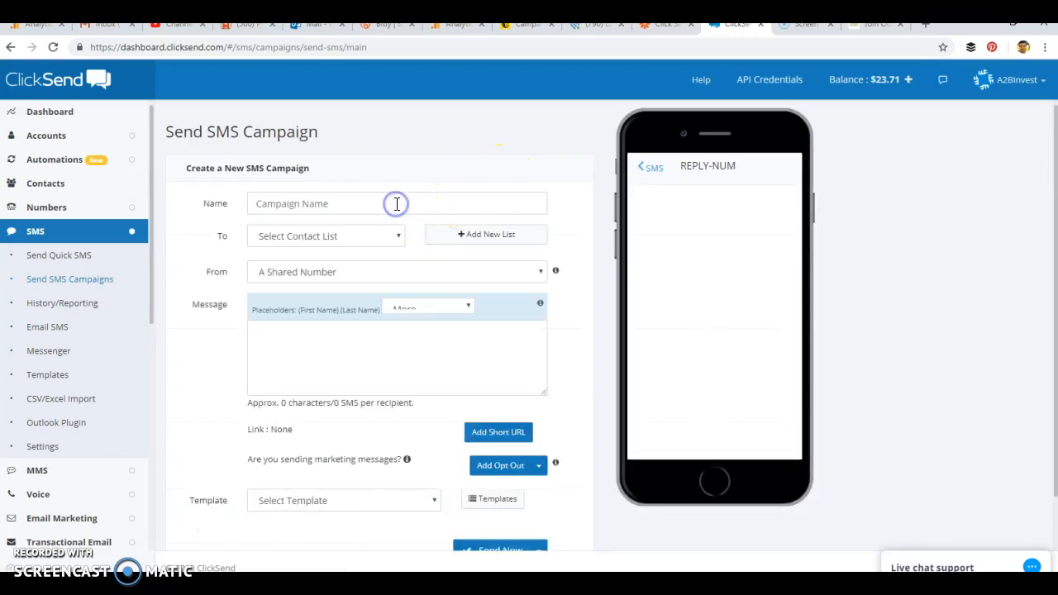
type("New")
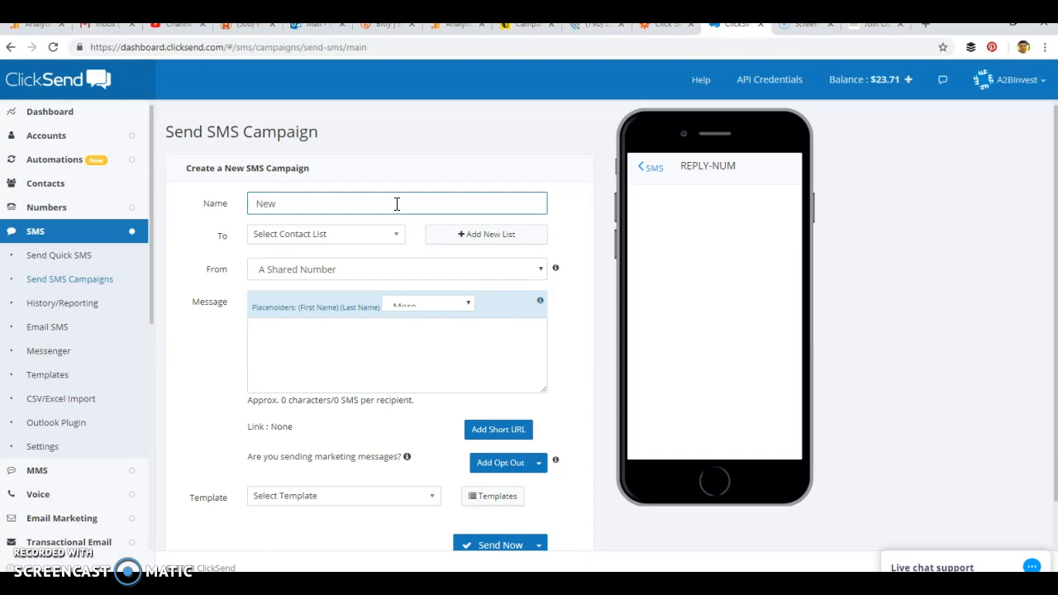
type("Wholese")
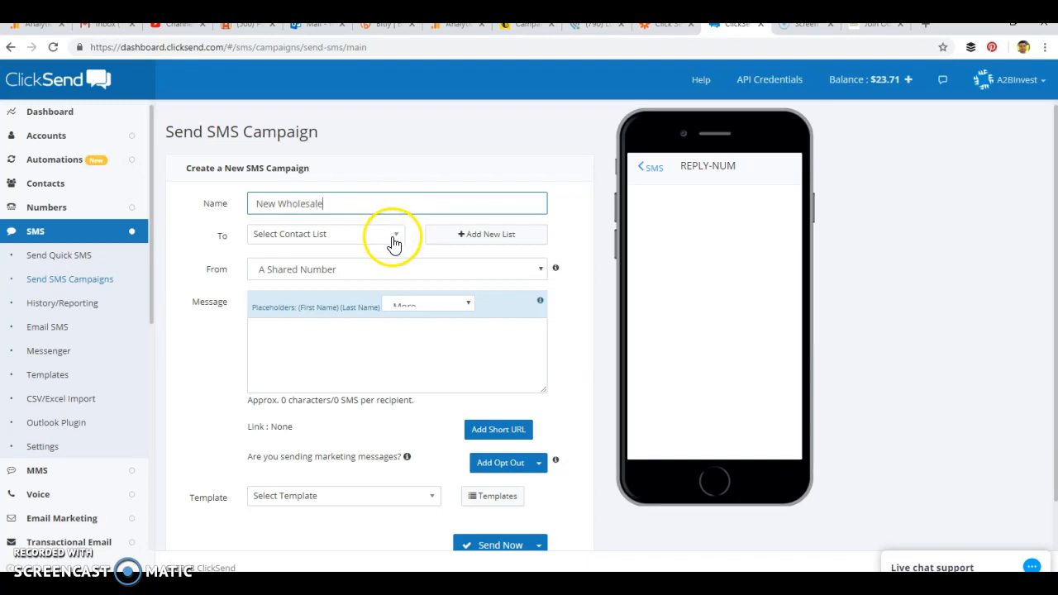
Enter the message 'Hey we have a new deal for you in Scottsdale.'
left_click(394, 234)
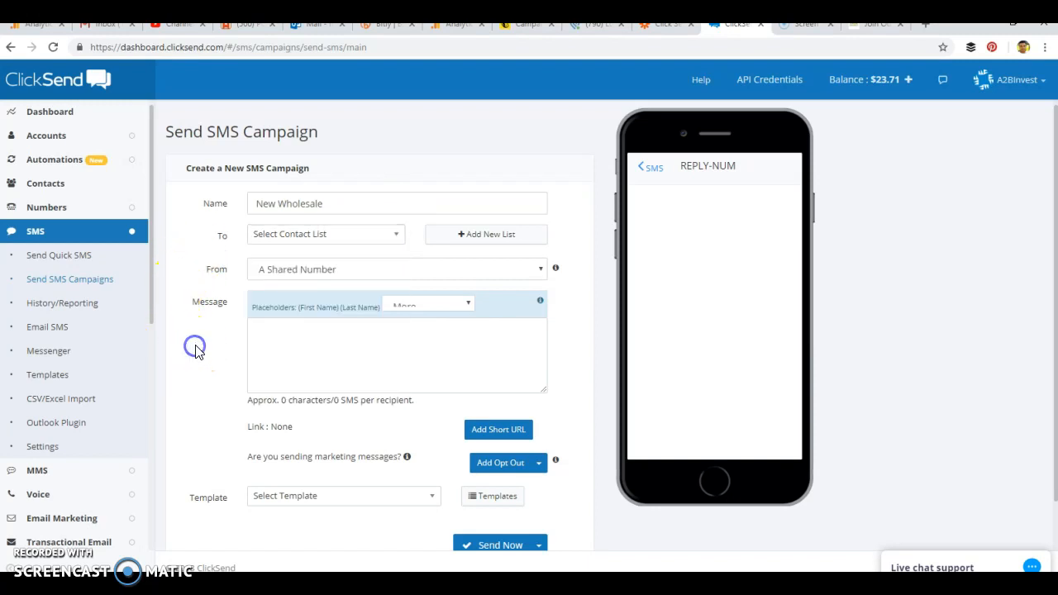
scroll("down", 3)
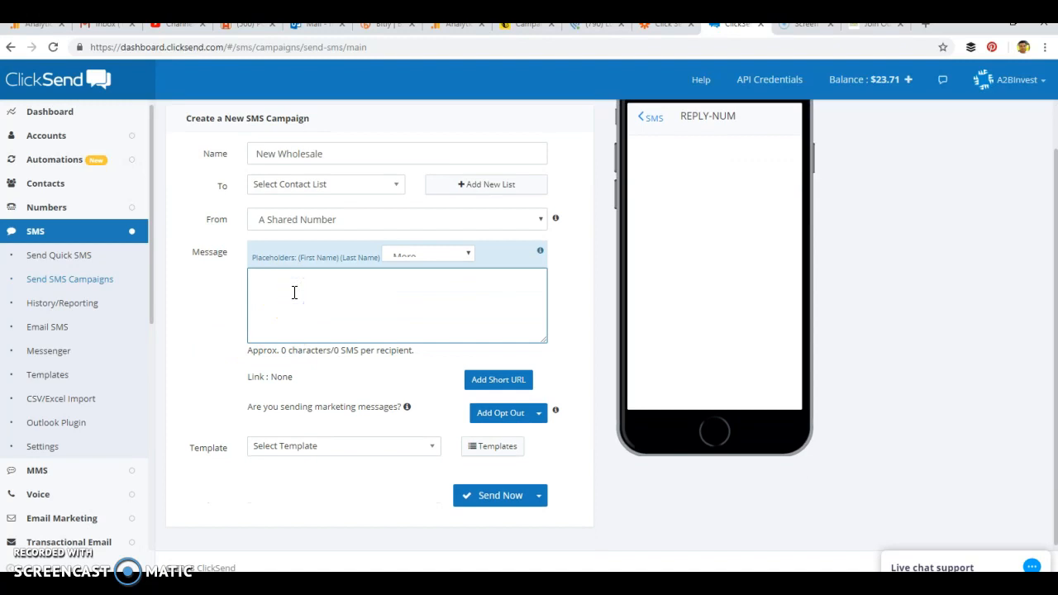
type("Hey we have a new de")
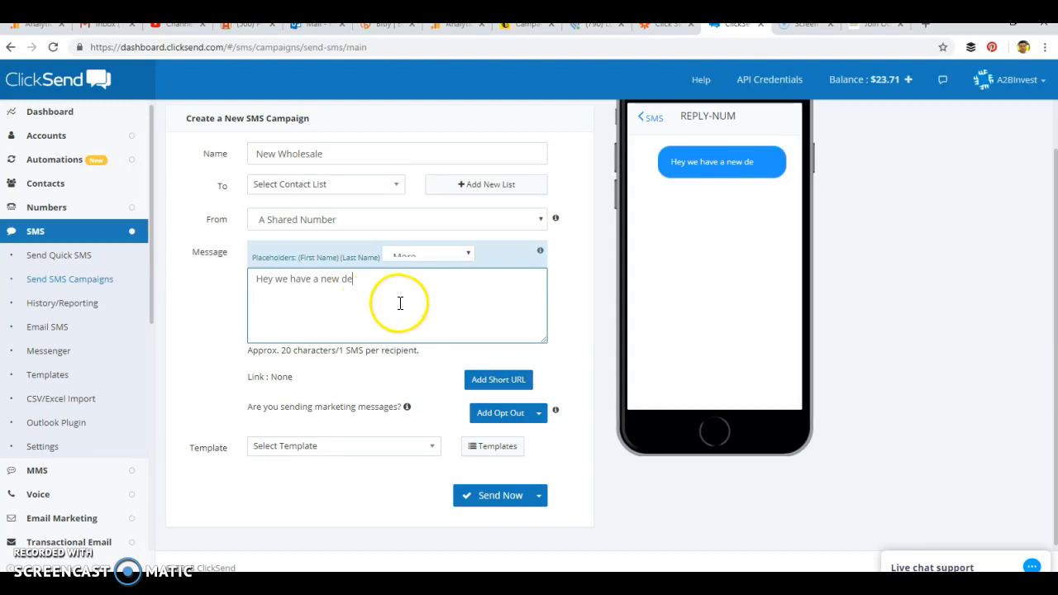
type("al for you in Scottsdale.")
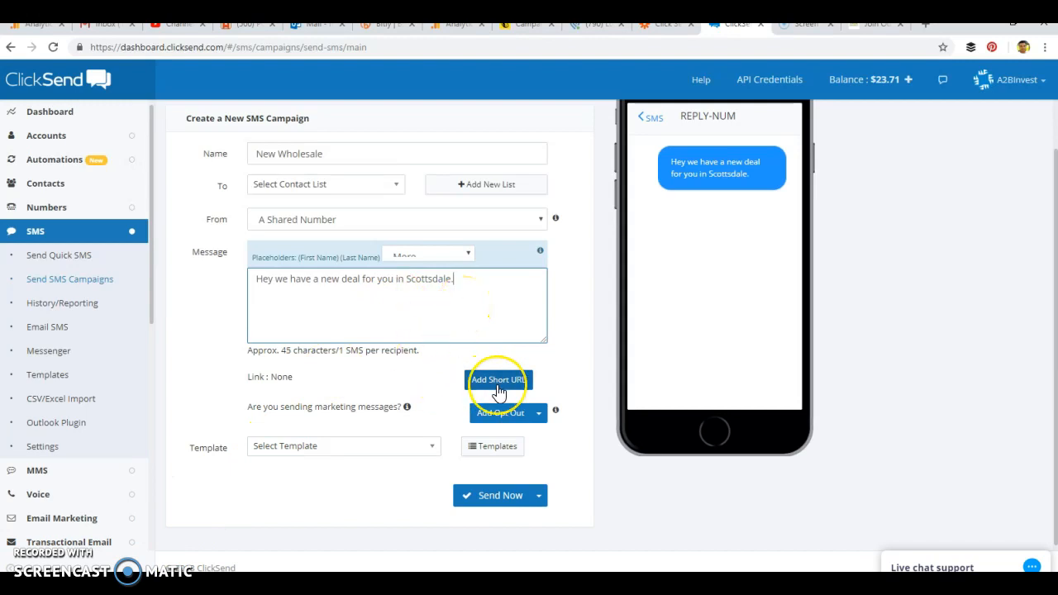
left_click(498, 379)
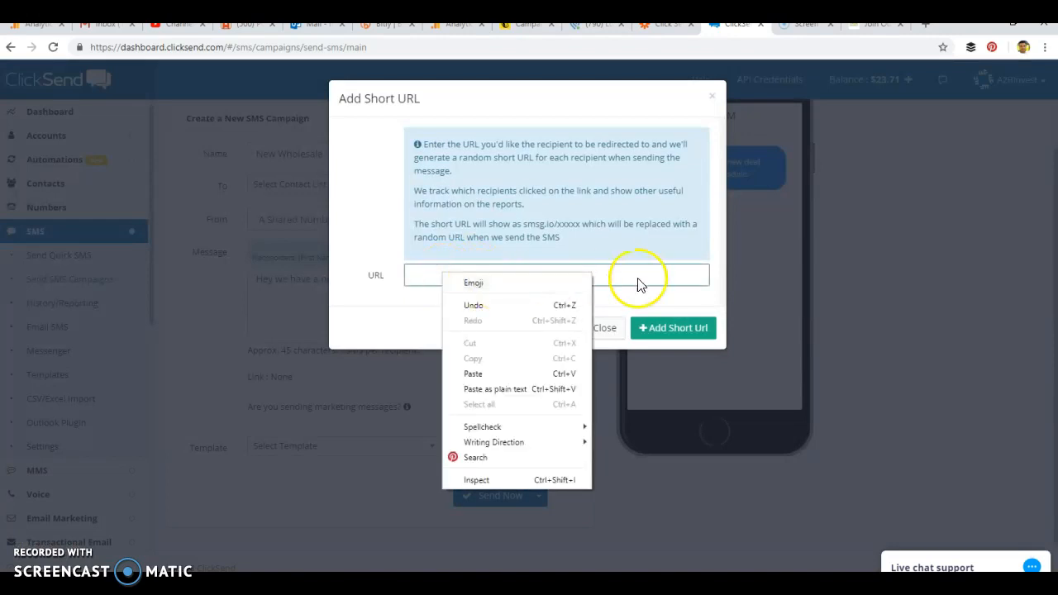
left_click(605, 314)
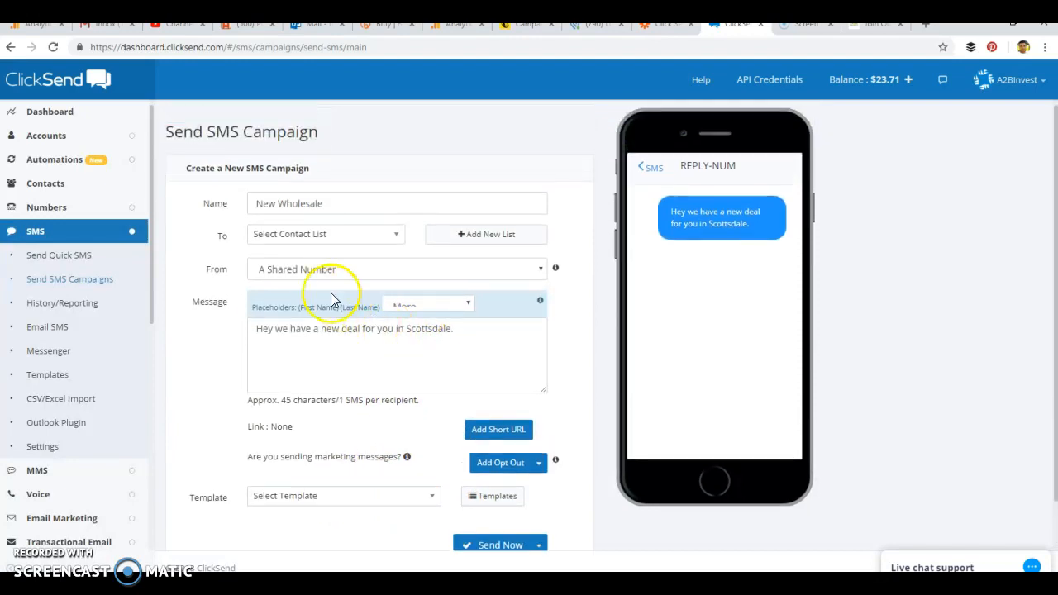
left_click(324, 233)
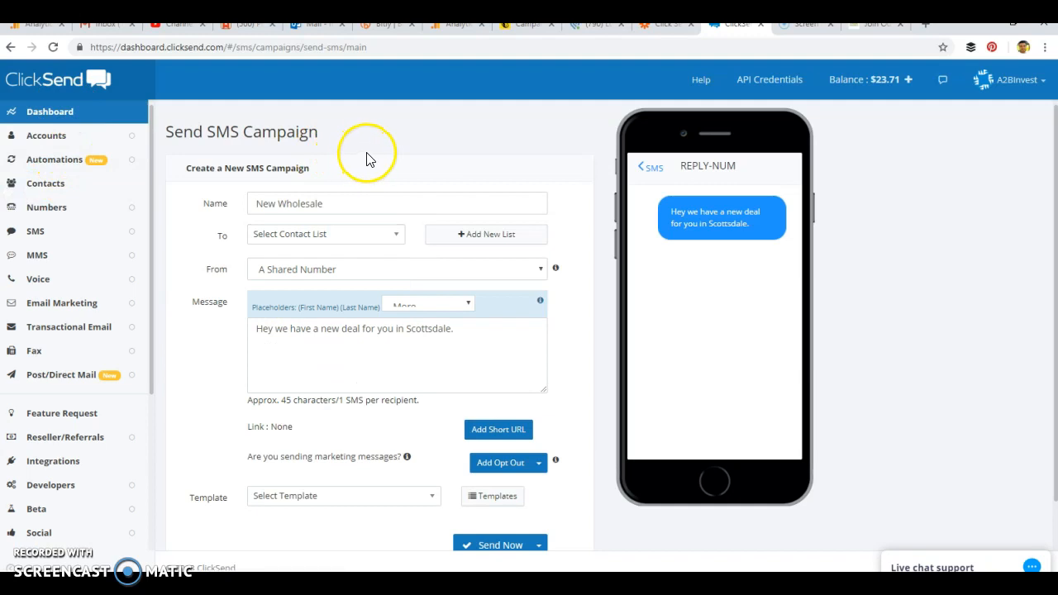
View the ClickSend dashboard statistics, then return to the A2B Invest buyers list page
left_click(50, 110)
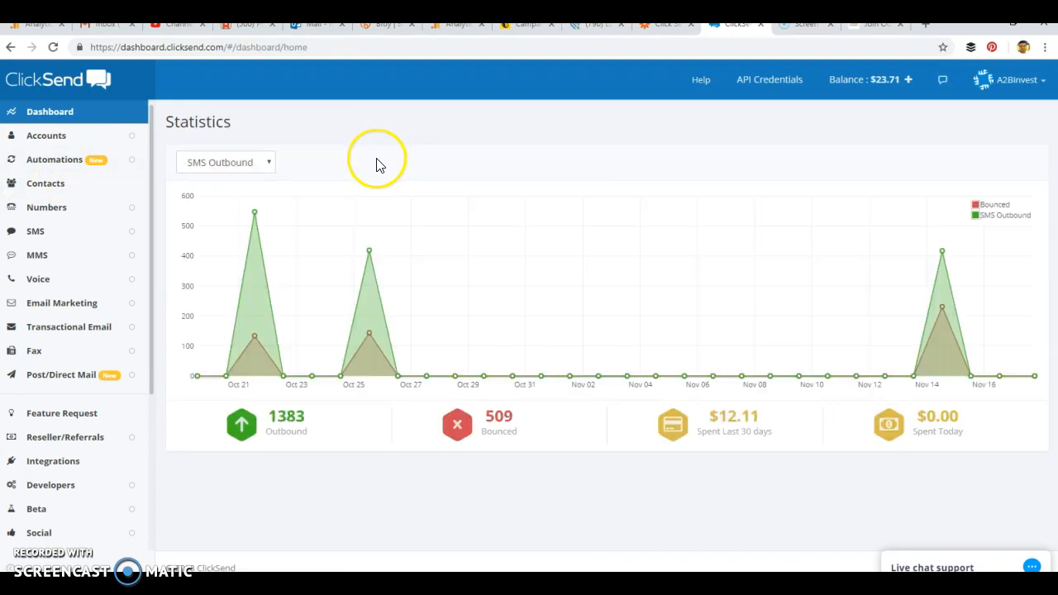
mouse_move(851, 33)
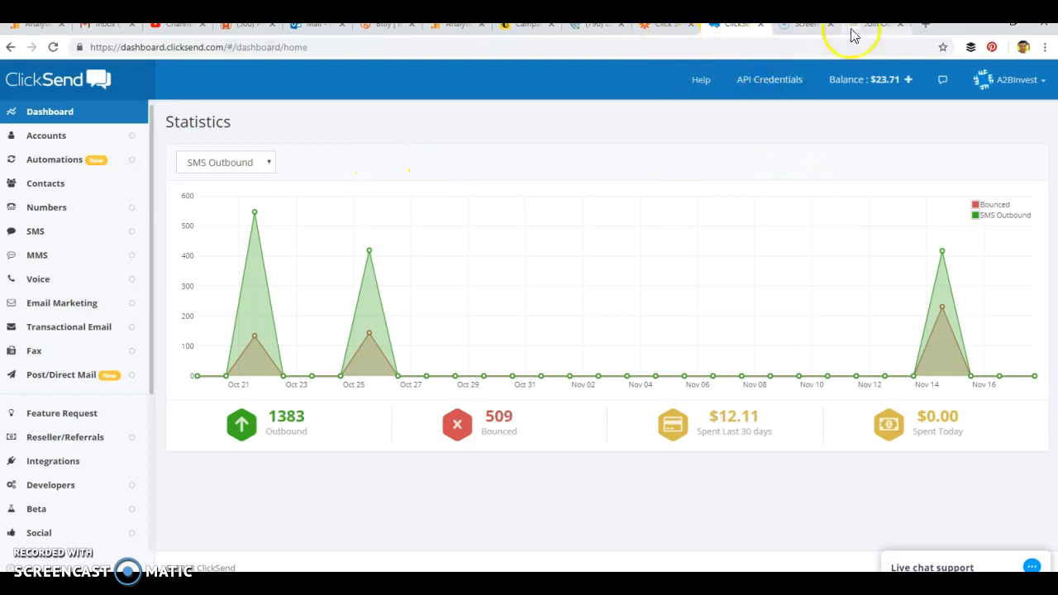
left_click(872, 24)
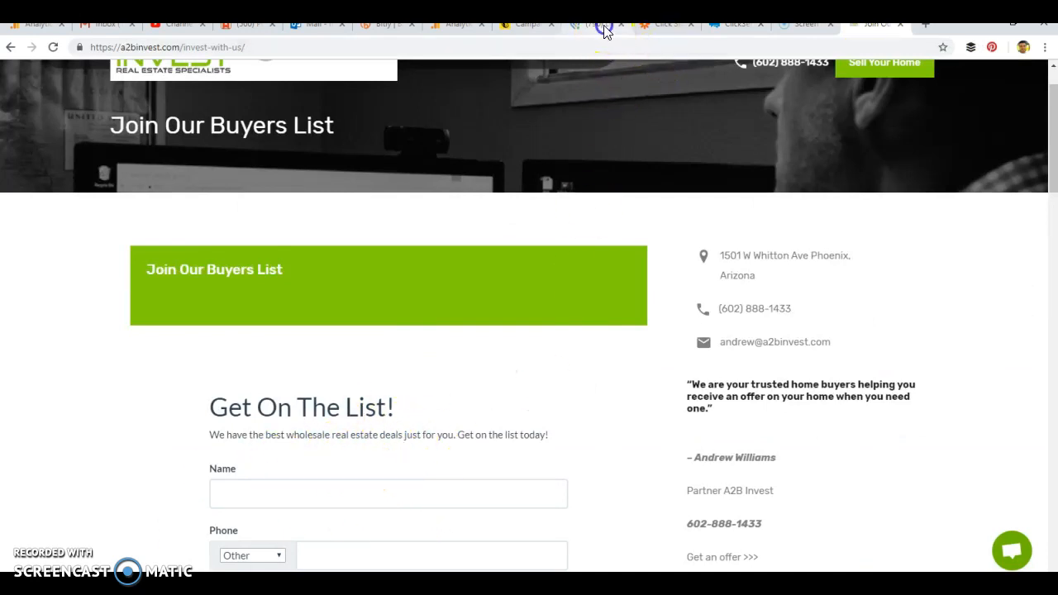
left_click(599, 23)
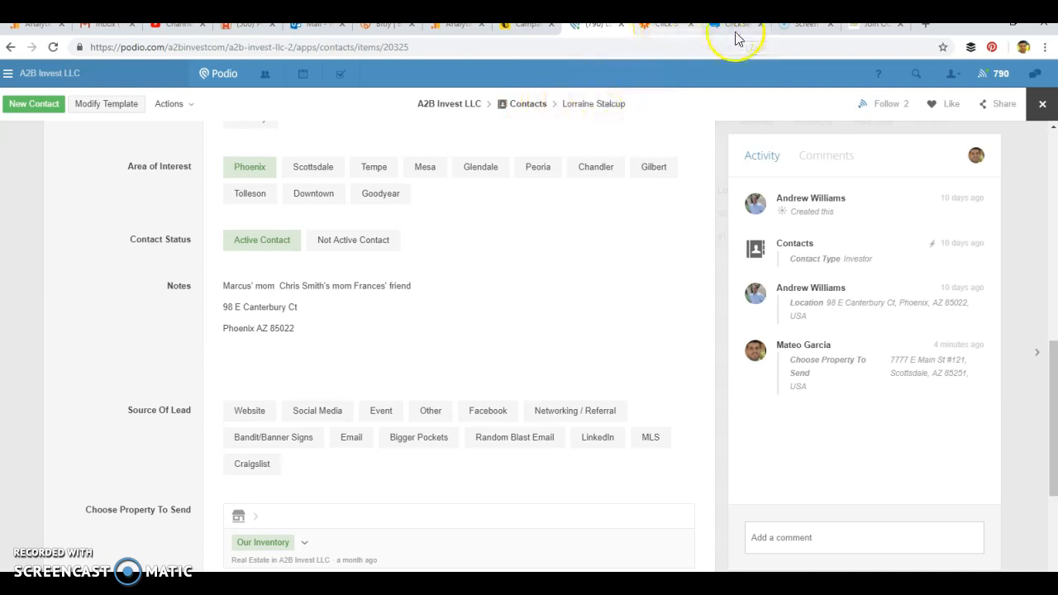
left_click(733, 23)
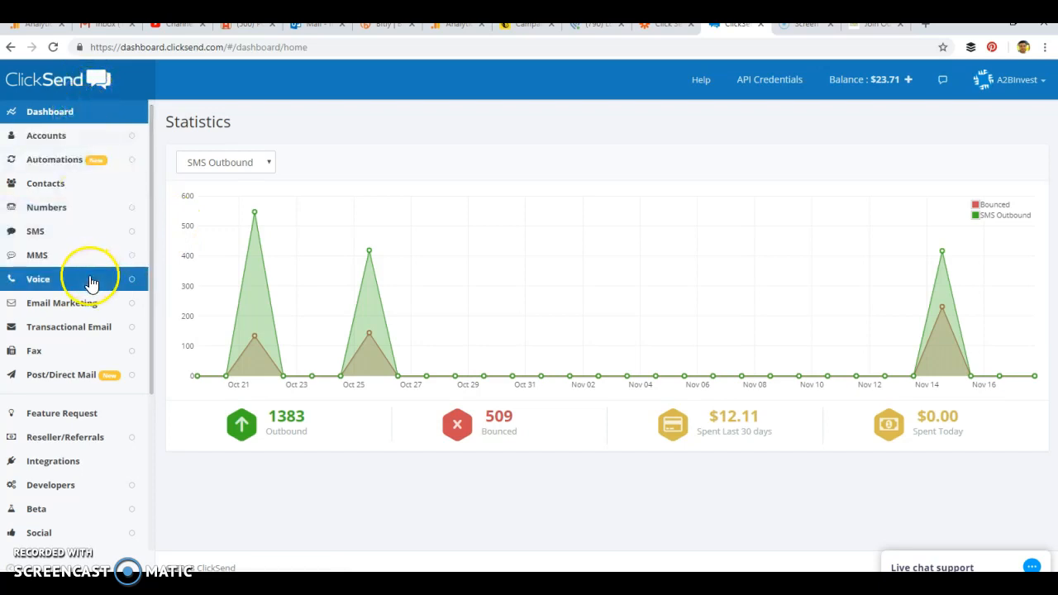
mouse_move(674, 53)
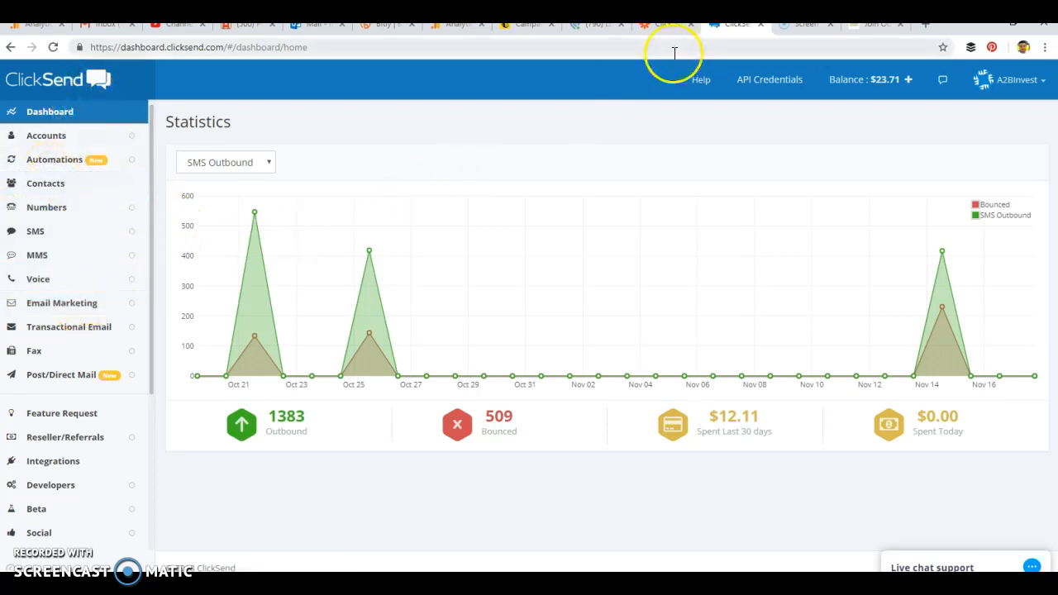
mouse_move(667, 29)
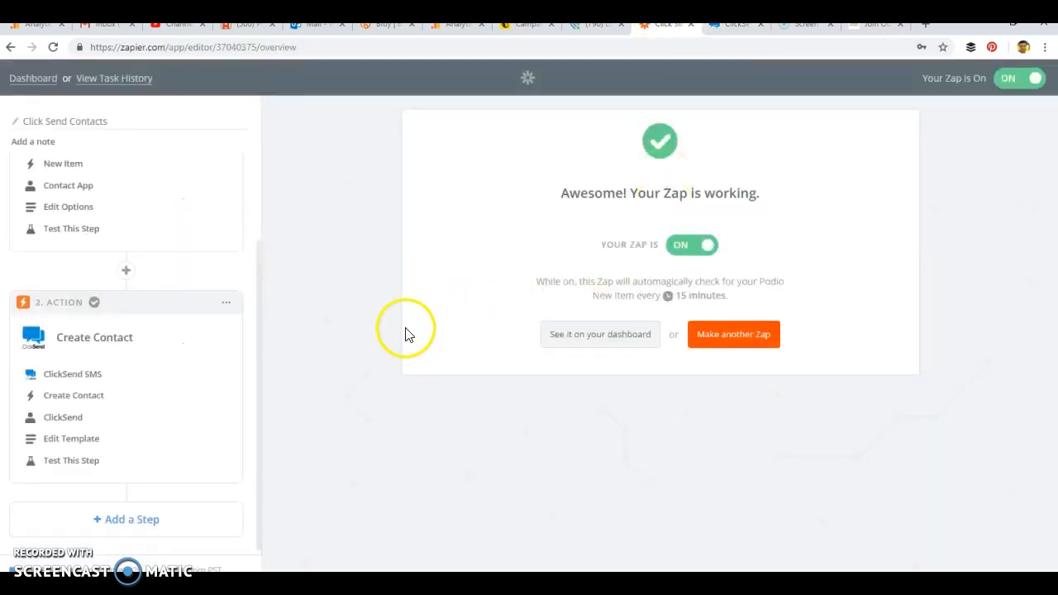
mouse_move(354, 307)
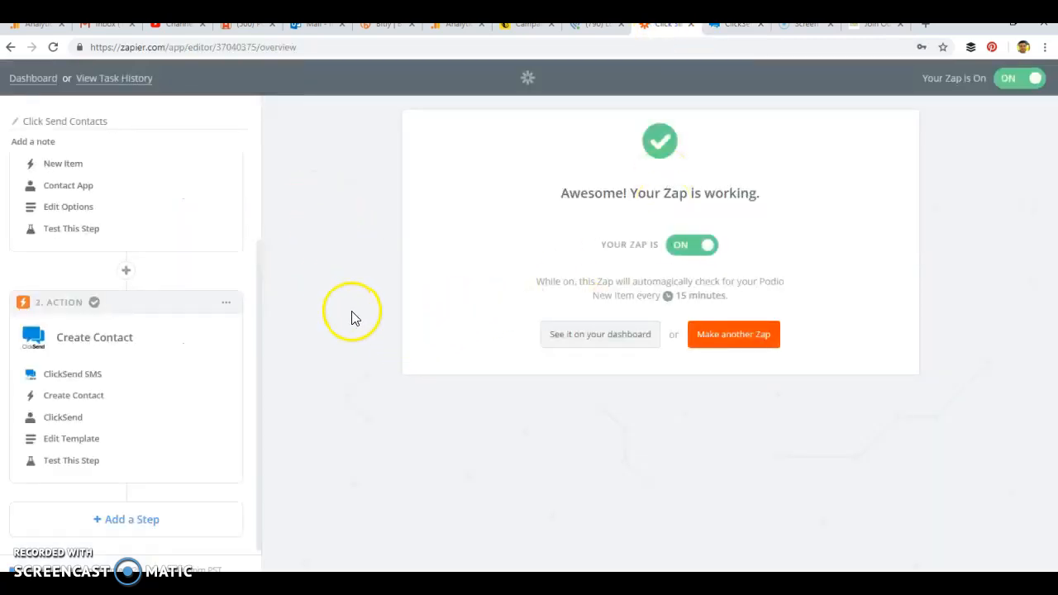
left_click(592, 24)
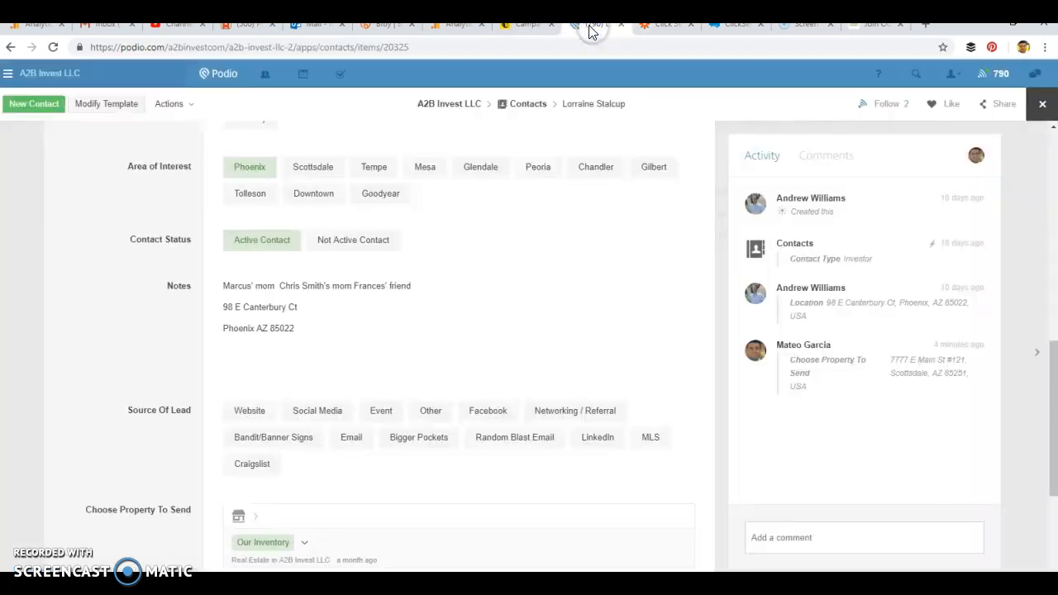
mouse_move(613, 248)
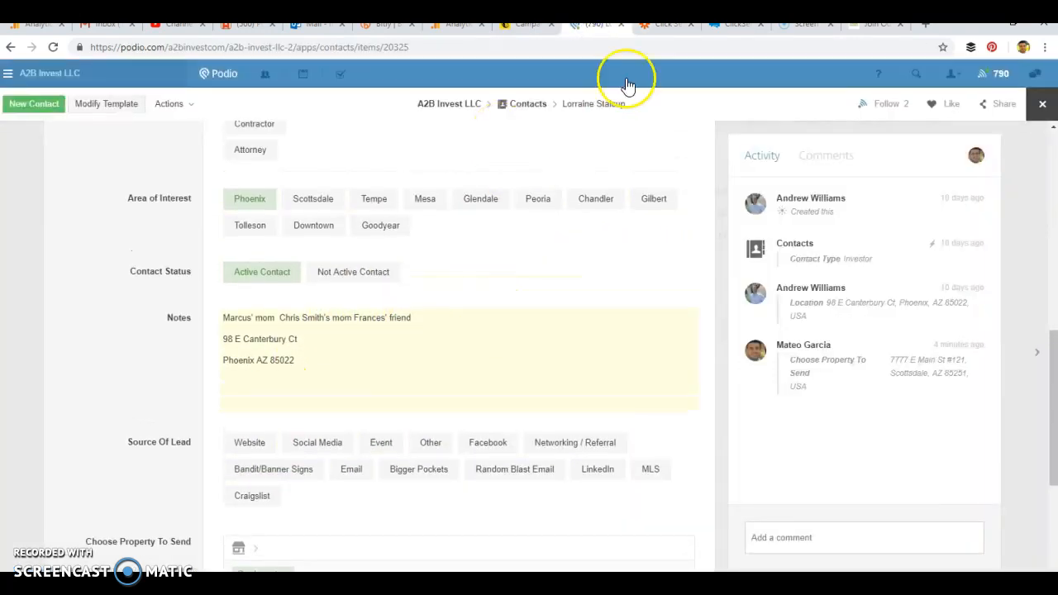
left_click(735, 24)
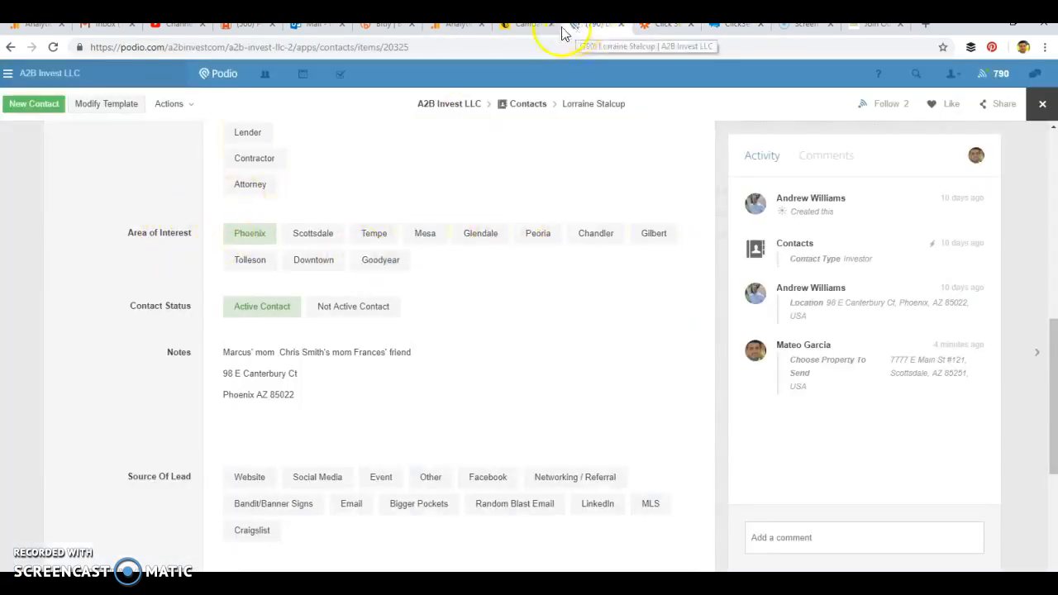
left_click(673, 23)
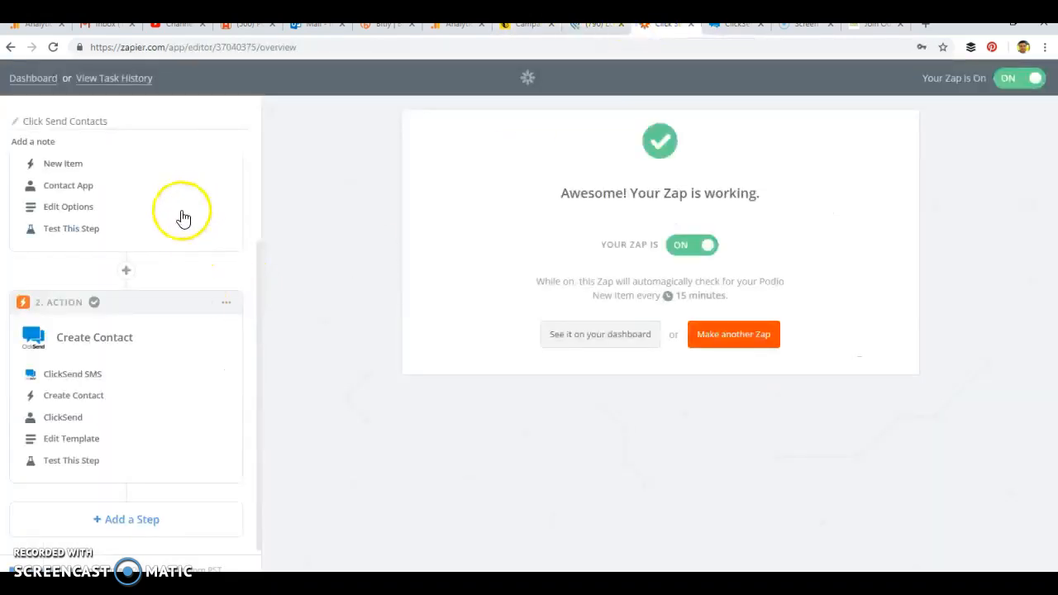
mouse_move(673, 196)
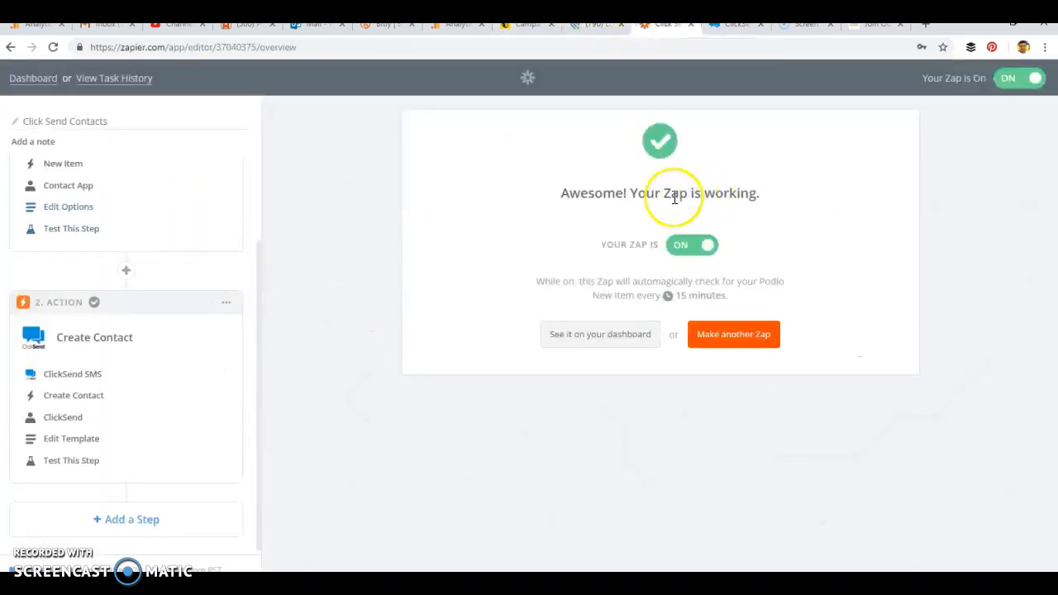
mouse_move(303, 290)
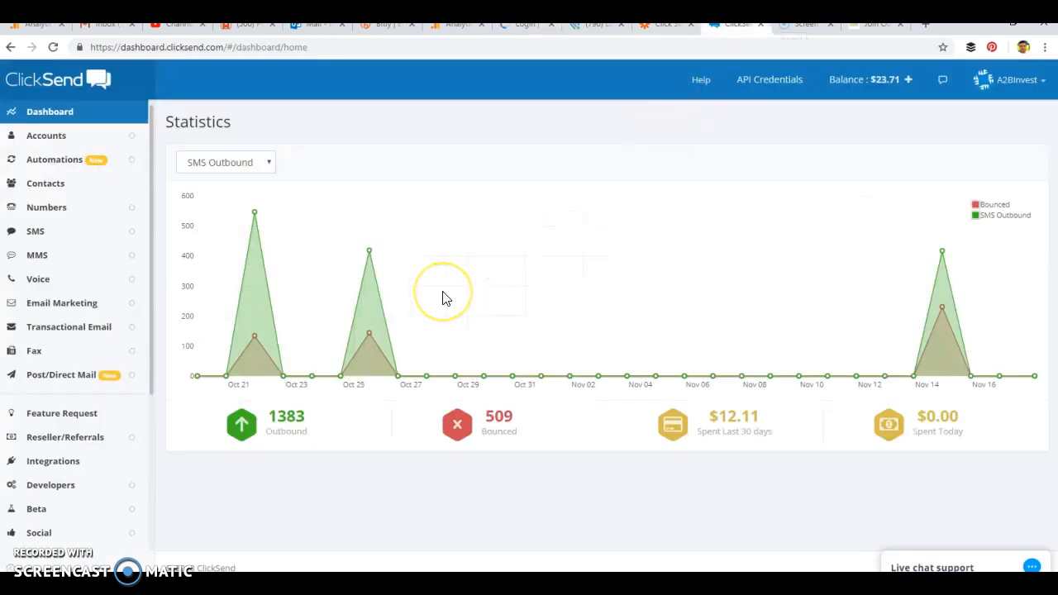
mouse_move(598, 29)
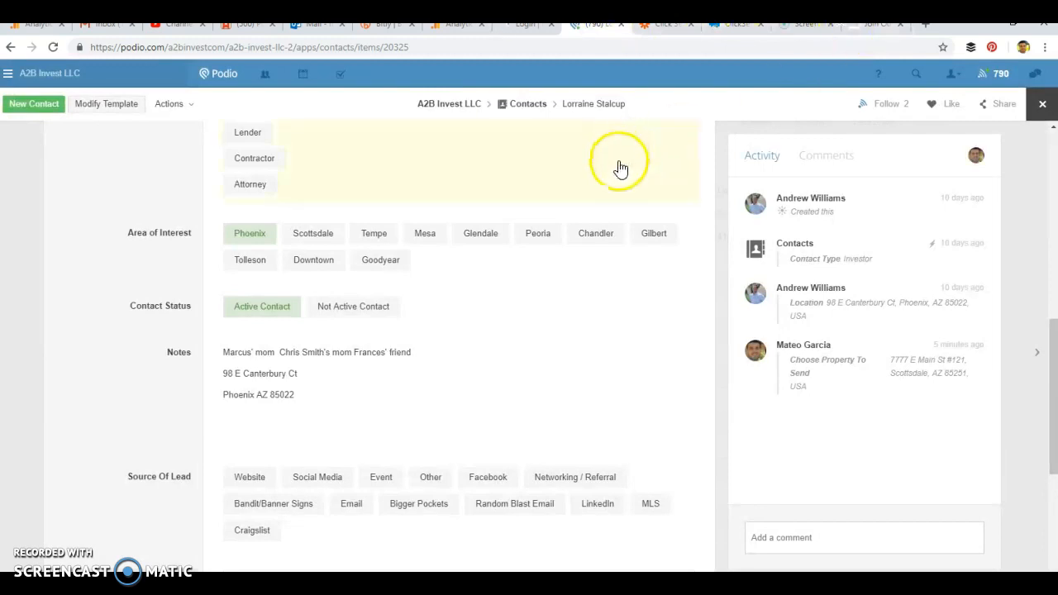
mouse_move(723, 82)
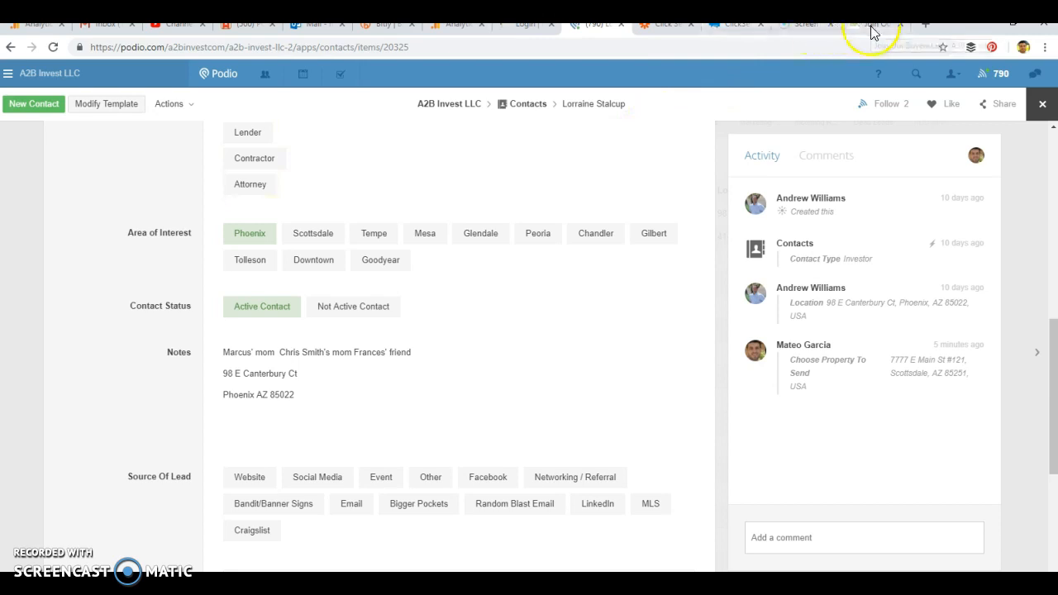
Return to the A2B Invest 'Join Our Buyers List' signup page
left_click(876, 25)
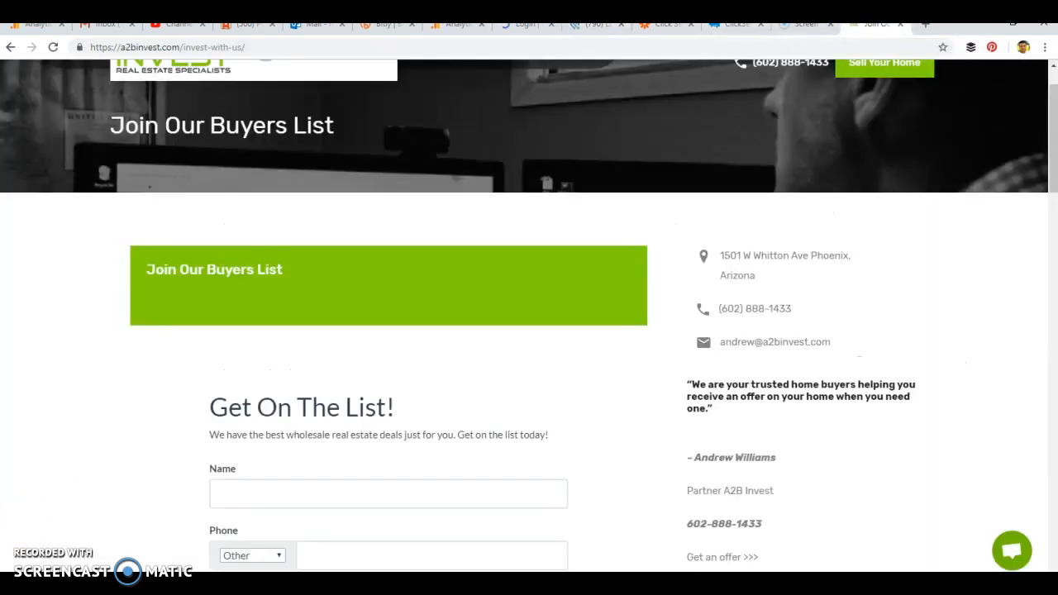